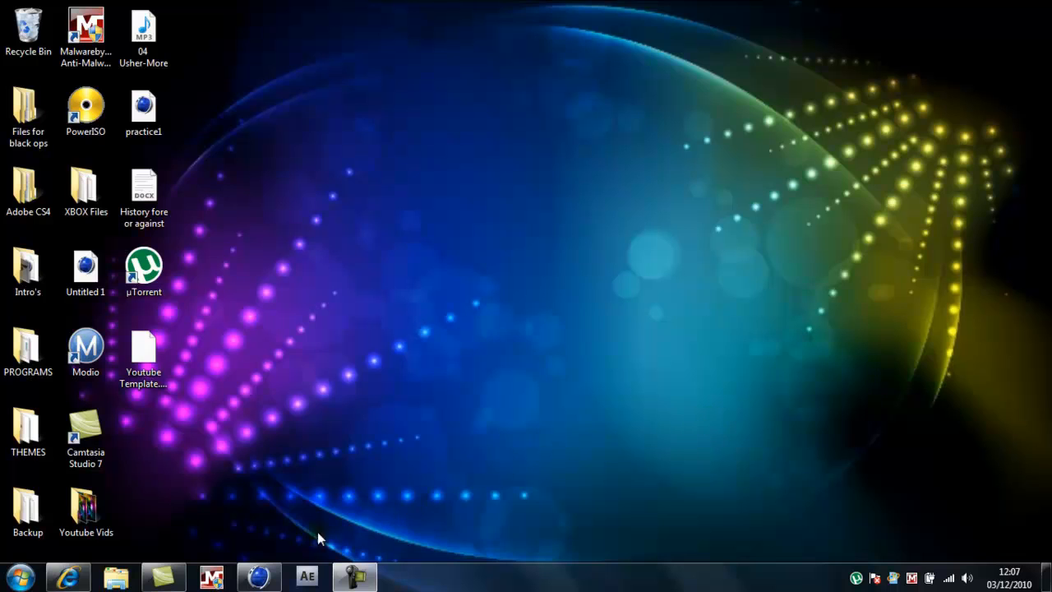
{"action": "mouse_move", "coordinate": [95, 579]}
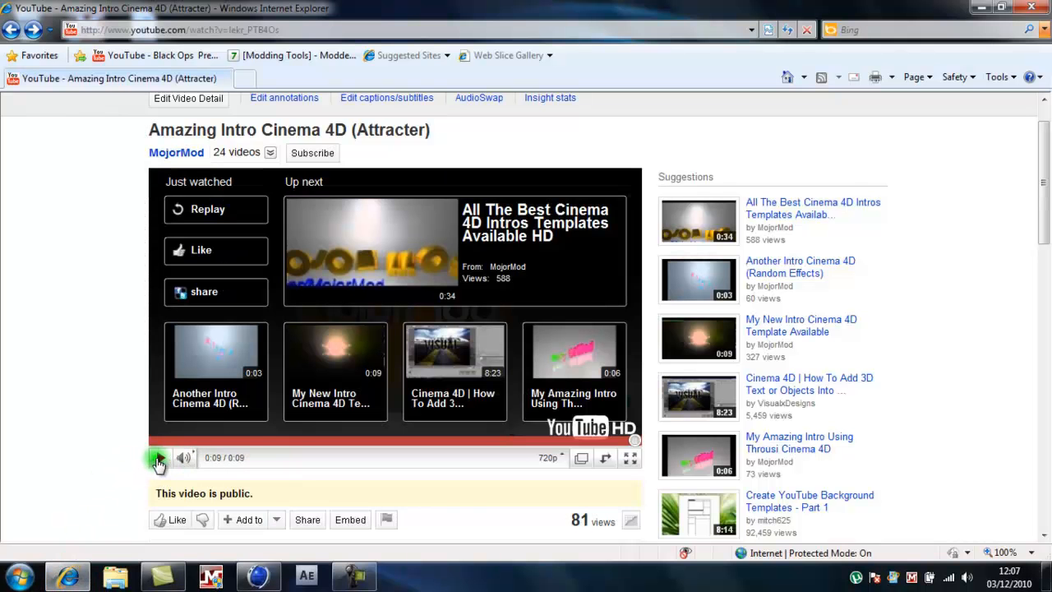
Step: Replay the Amazing Intro Cinema 4D (Attracter) video to preview the finished effect
{"action": "left_click", "coordinate": [157, 457]}
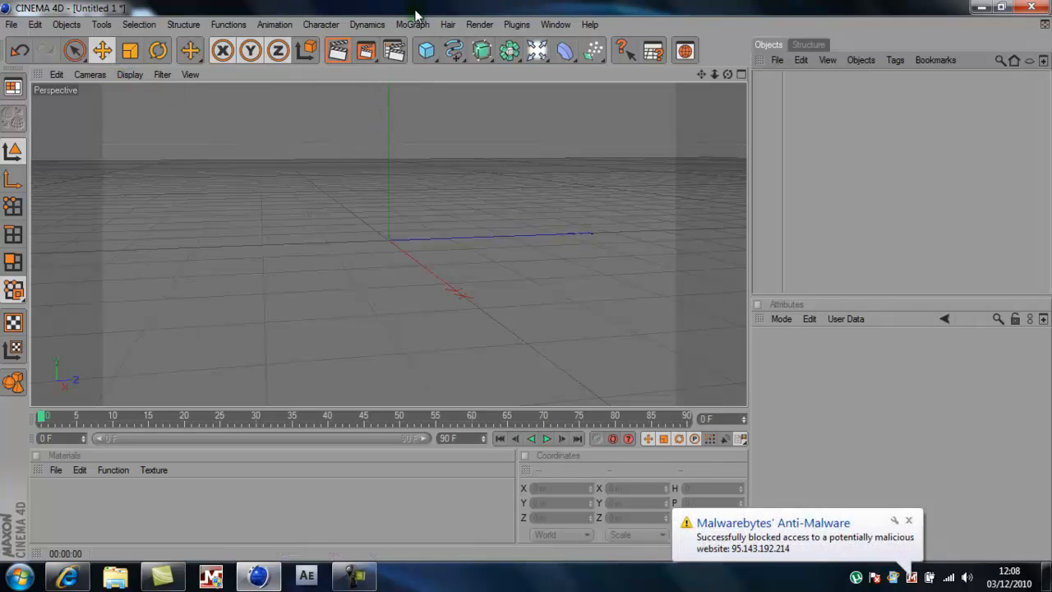
Step: Add Sphere primitives to the empty scene from the objects palette
{"action": "left_click", "coordinate": [426, 49]}
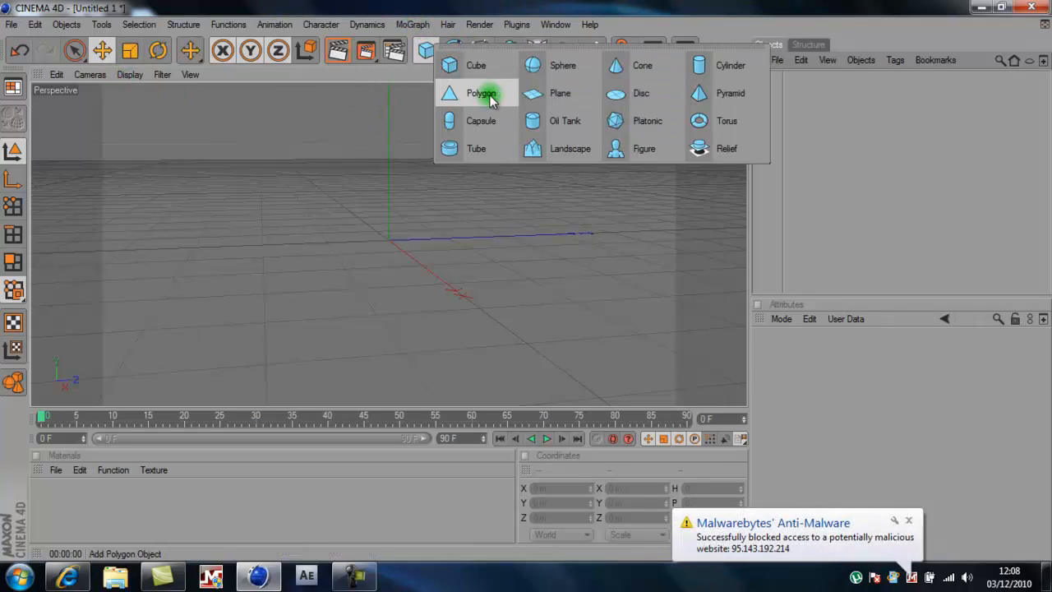
{"action": "left_click", "coordinate": [562, 66]}
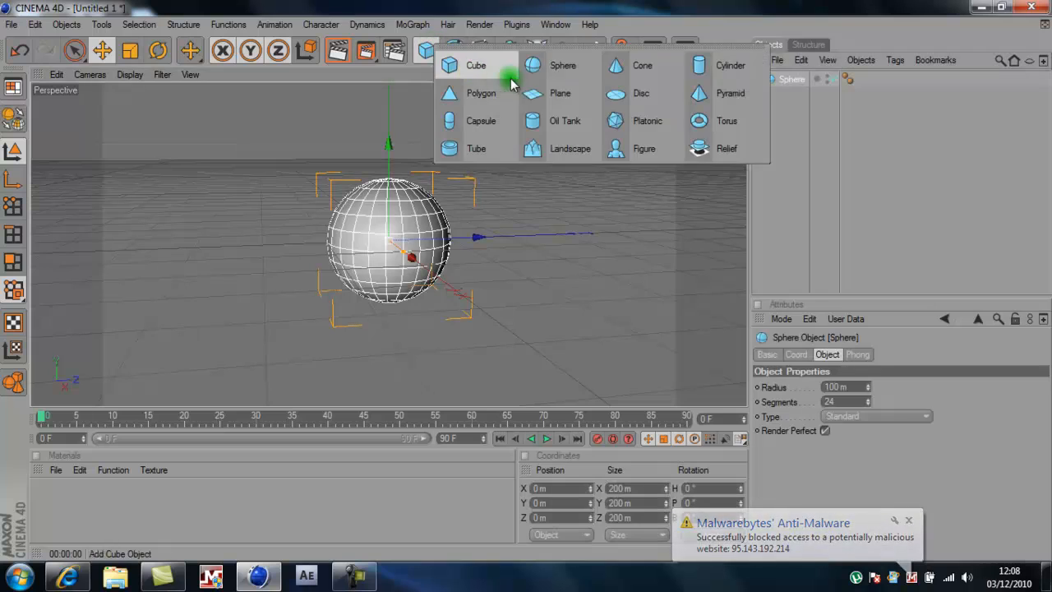
{"action": "left_click", "coordinate": [562, 66]}
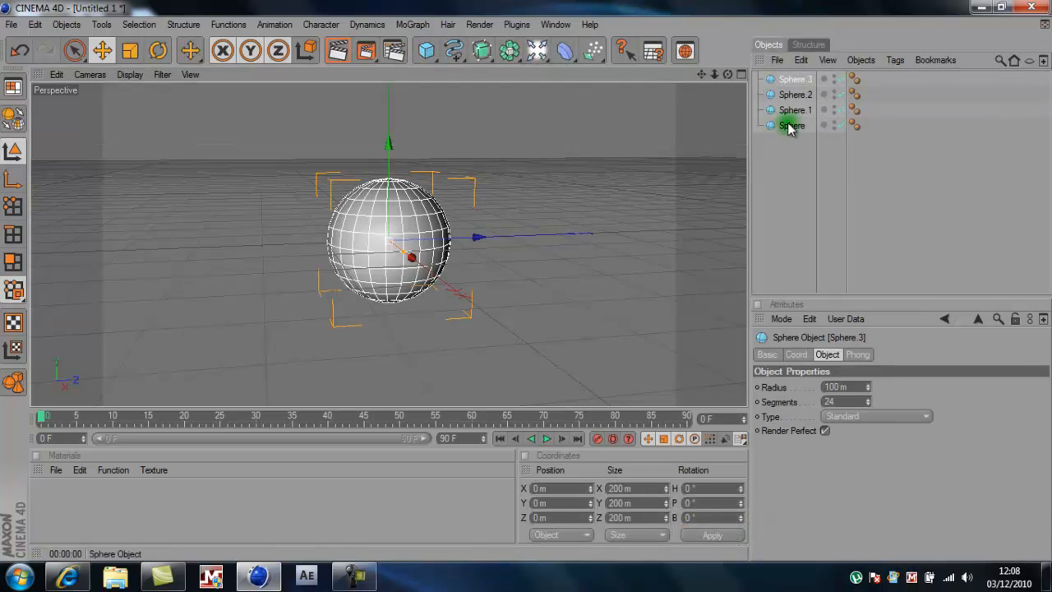
Step: Rename the spheres in the Object Manager to 'Big' and 'small'
{"action": "double_click", "coordinate": [792, 125]}
{"action": "type", "text": "Big"}
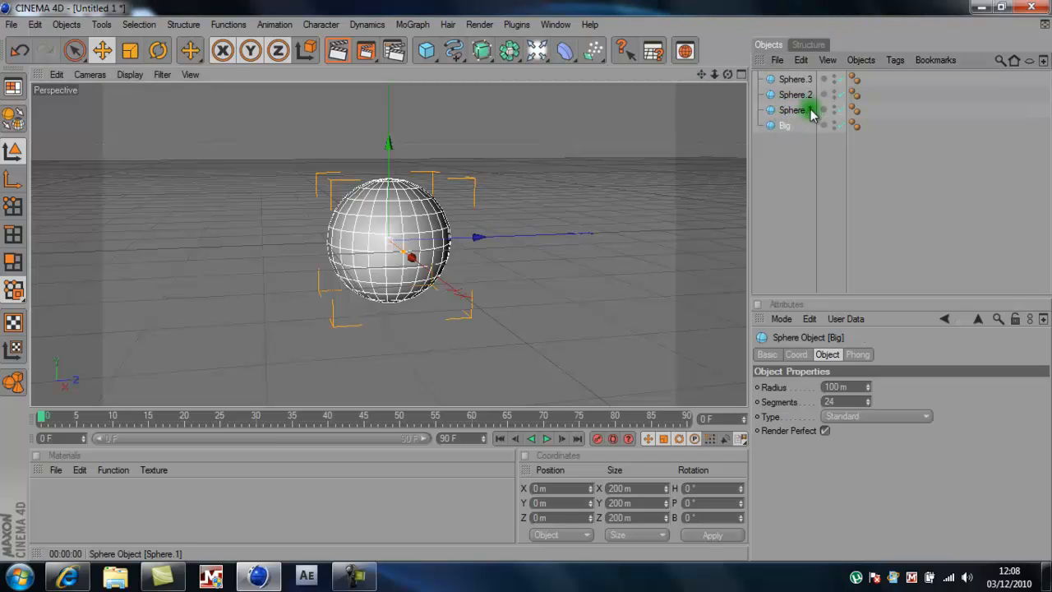
{"action": "double_click", "coordinate": [796, 109]}
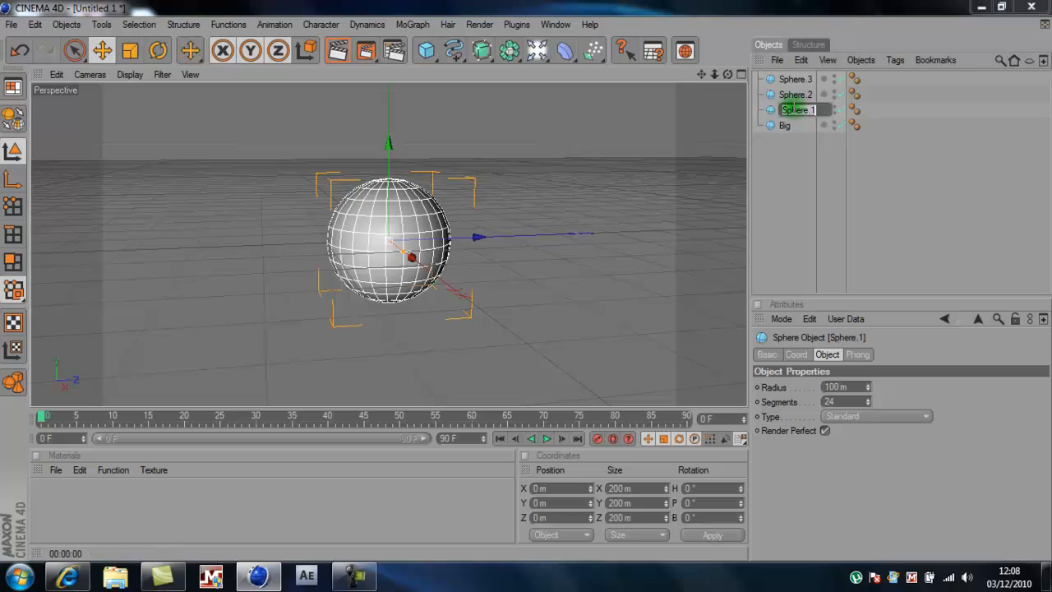
{"action": "type", "text": "small"}
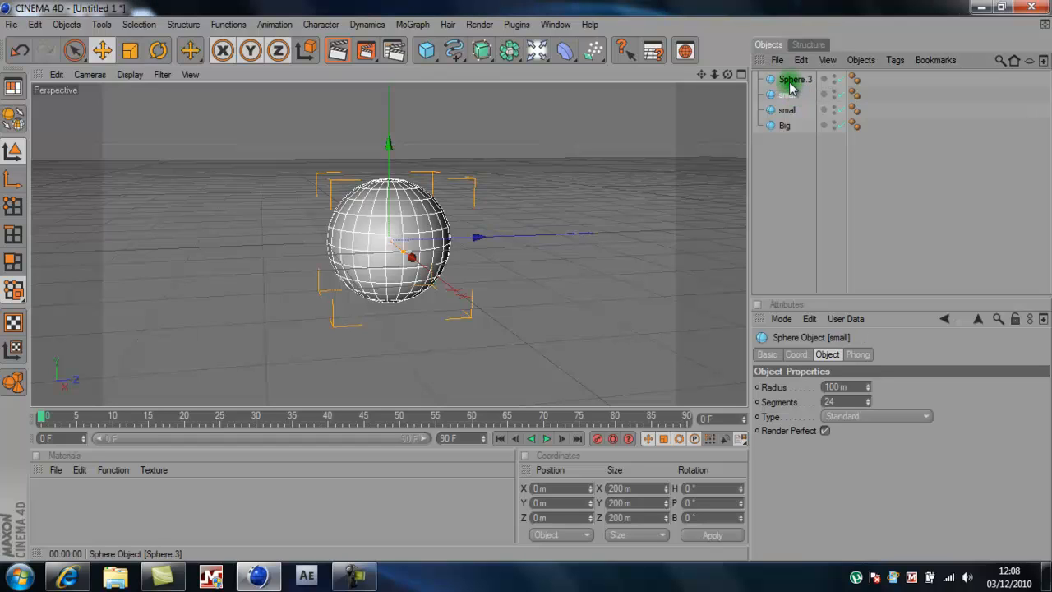
{"action": "double_click", "coordinate": [793, 79]}
{"action": "type", "text": "small"}
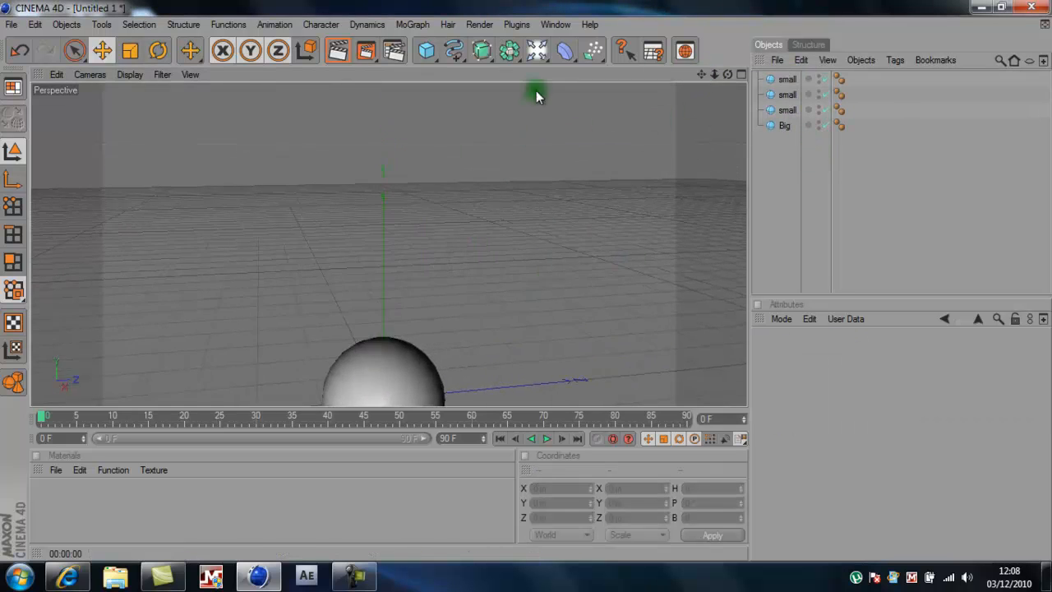
Step: Shrink the first two small spheres and raise them above the Big sphere
{"action": "left_click", "coordinate": [784, 125]}
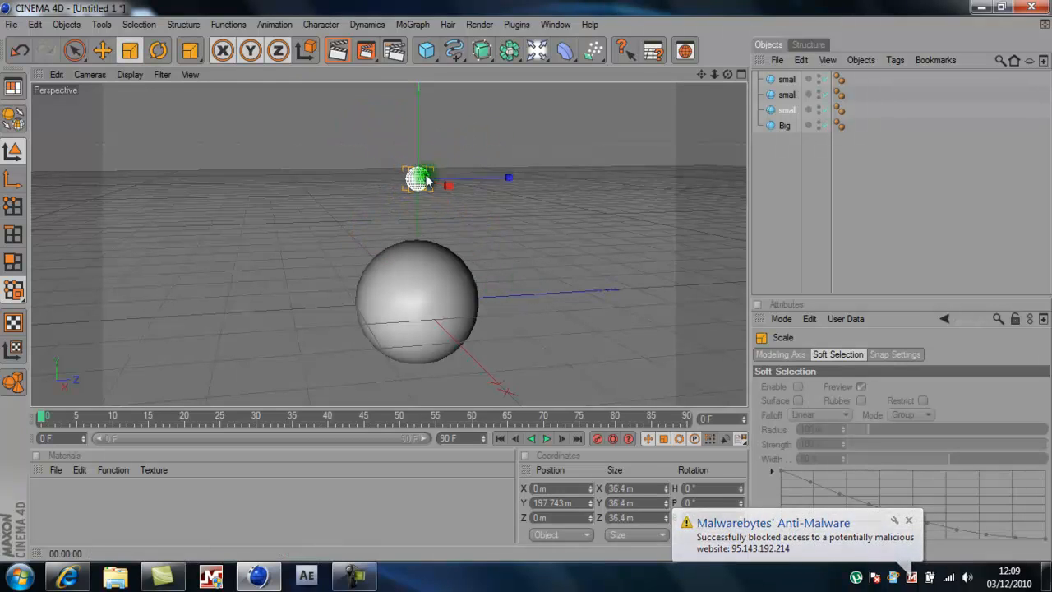
{"action": "left_click", "coordinate": [786, 94]}
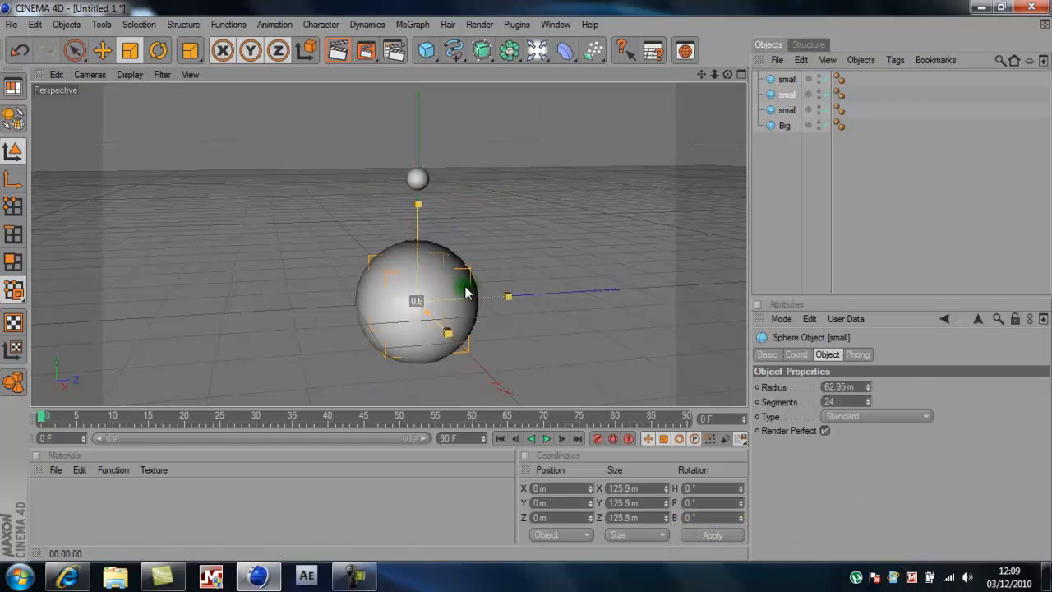
{"action": "left_click_drag", "start_coordinate": [464, 289], "coordinate": [526, 283]}
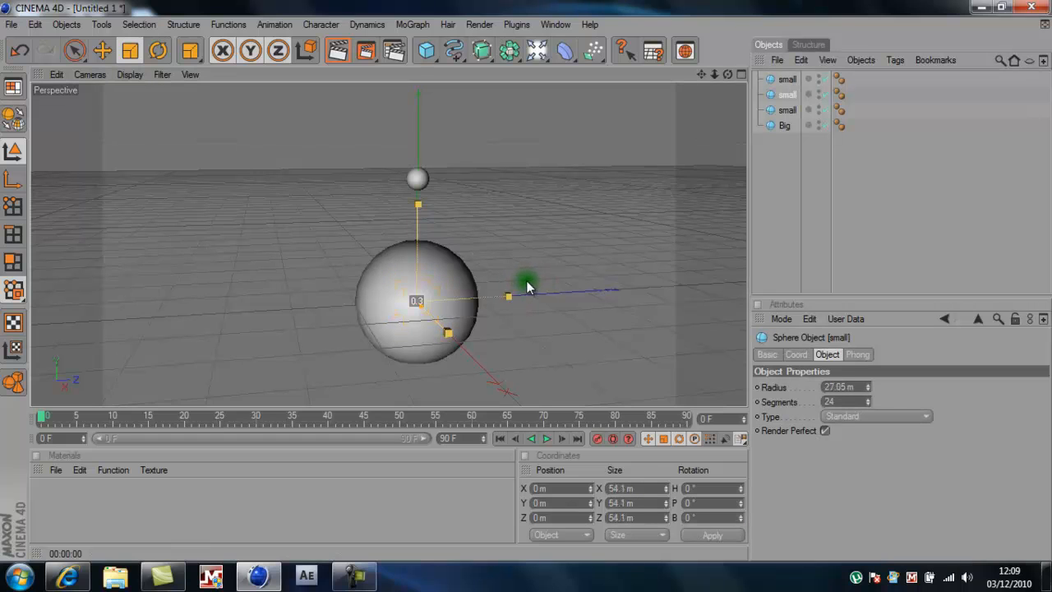
Step: Scale down the third small sphere with the Scale tool
{"action": "left_click", "coordinate": [101, 51]}
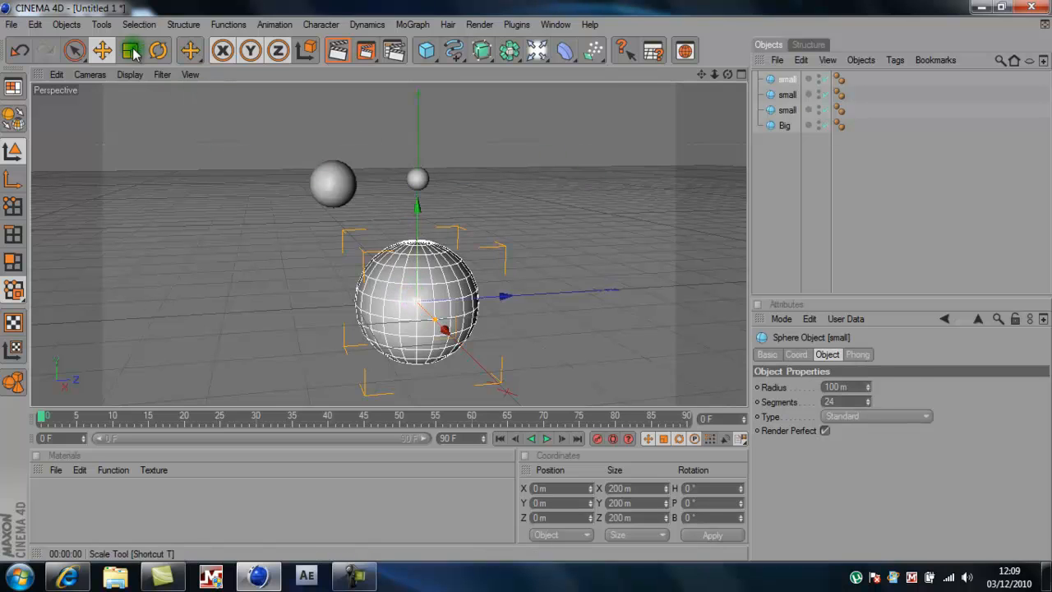
{"action": "left_click", "coordinate": [130, 51]}
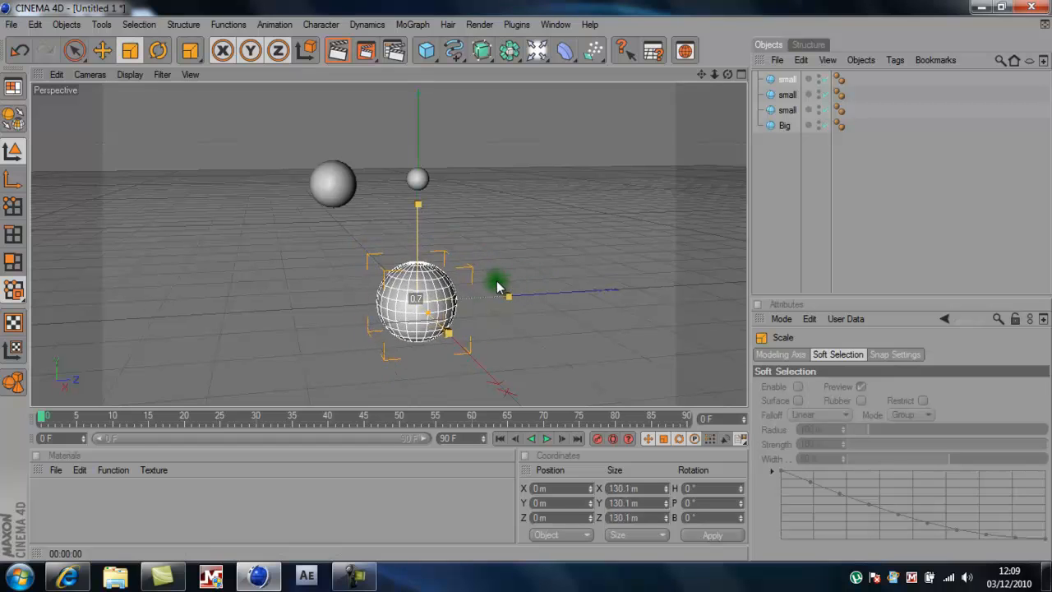
{"action": "left_click_drag", "start_coordinate": [499, 283], "coordinate": [516, 282]}
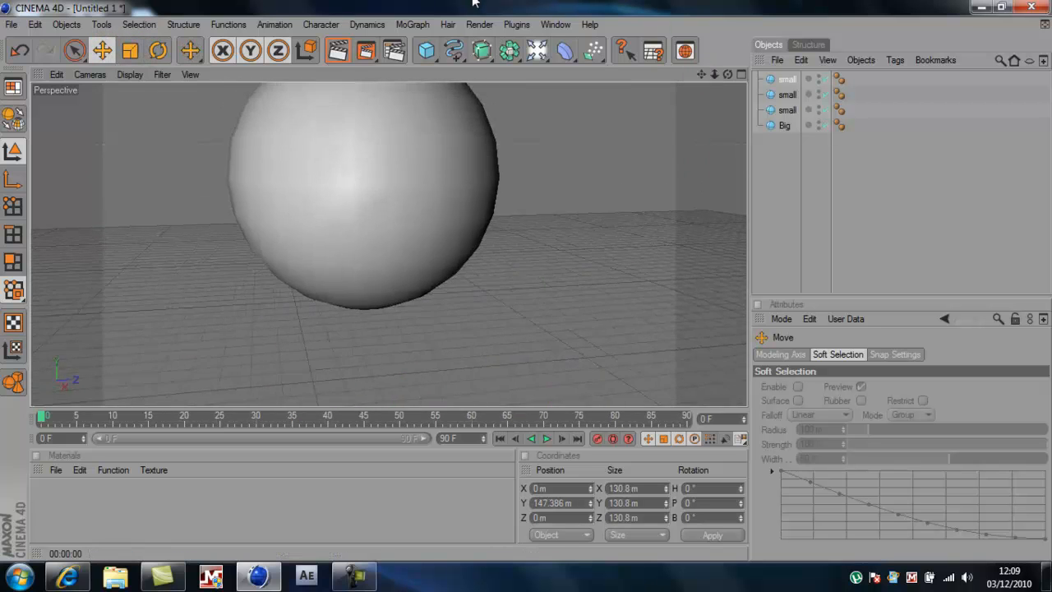
Step: Add MoGraph Cloner objects to the scene
{"action": "left_click", "coordinate": [412, 25]}
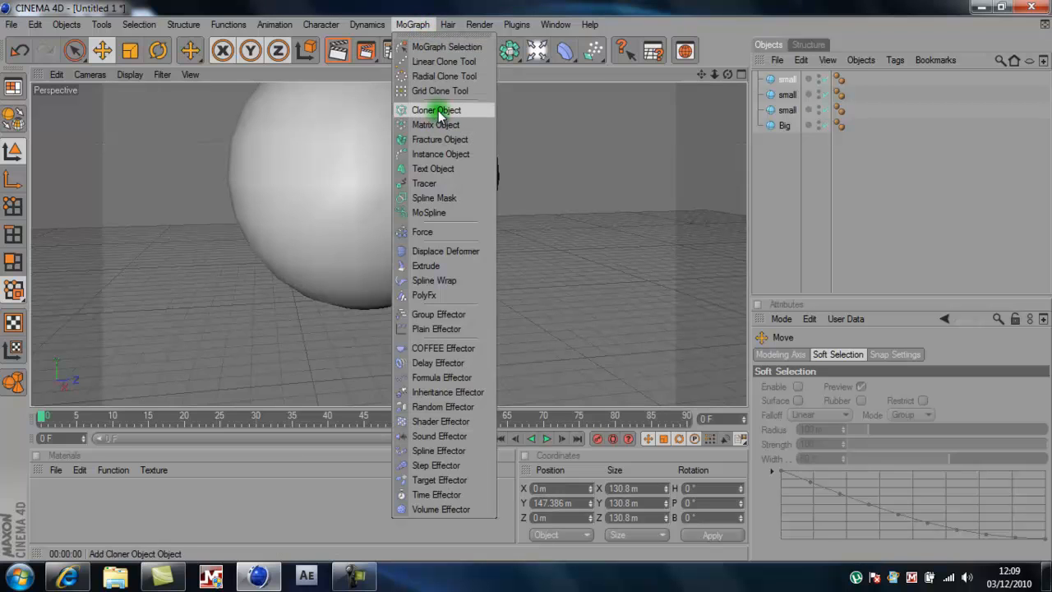
{"action": "left_click", "coordinate": [437, 109]}
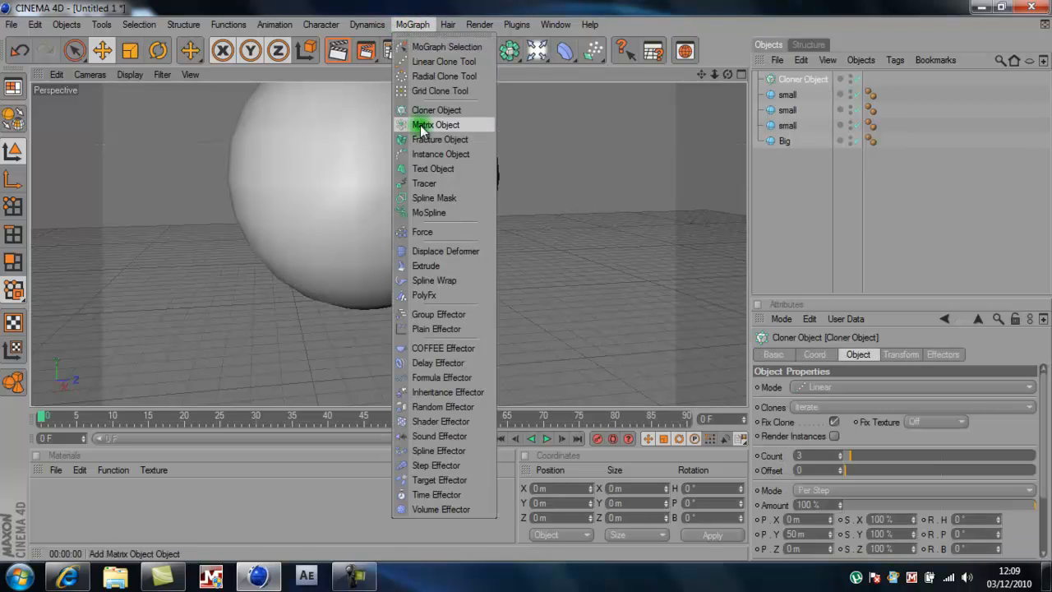
{"action": "left_click", "coordinate": [437, 108]}
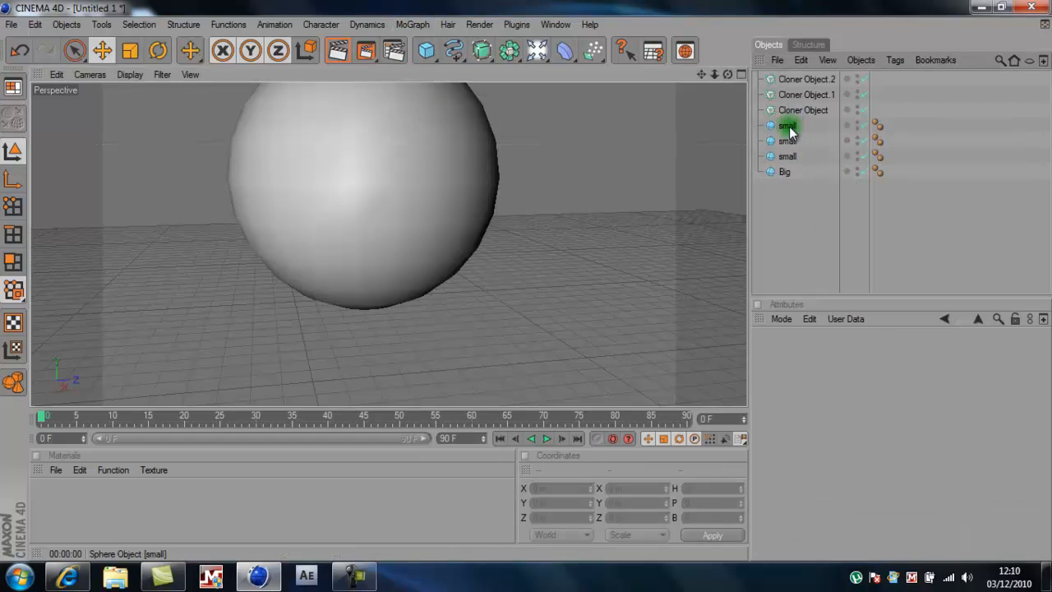
Step: Place a small sphere inside the first Cloner Object and select the cloner
{"action": "left_click", "coordinate": [792, 125]}
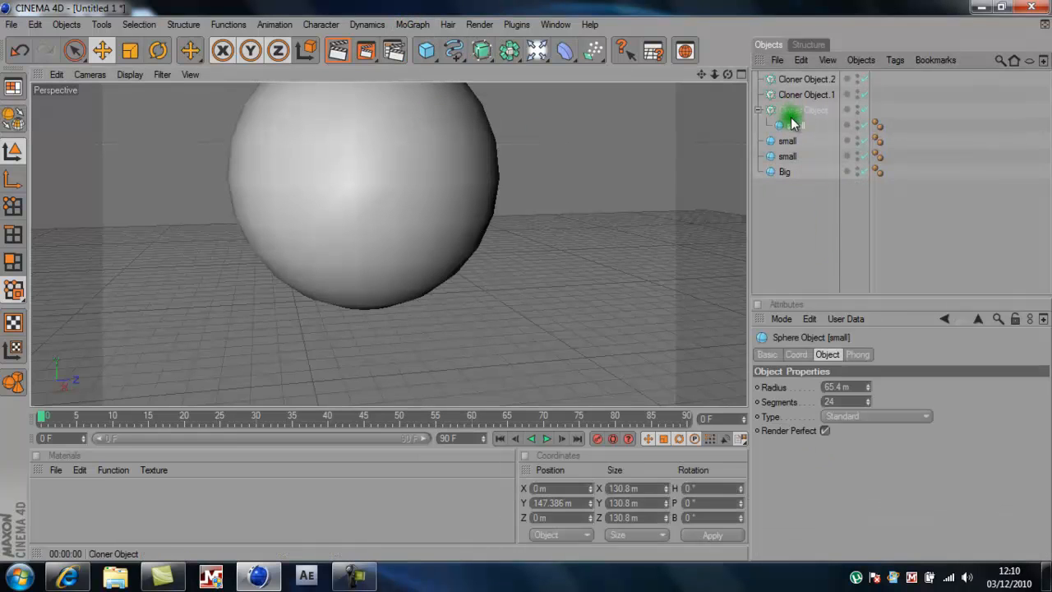
{"action": "left_click", "coordinate": [802, 108]}
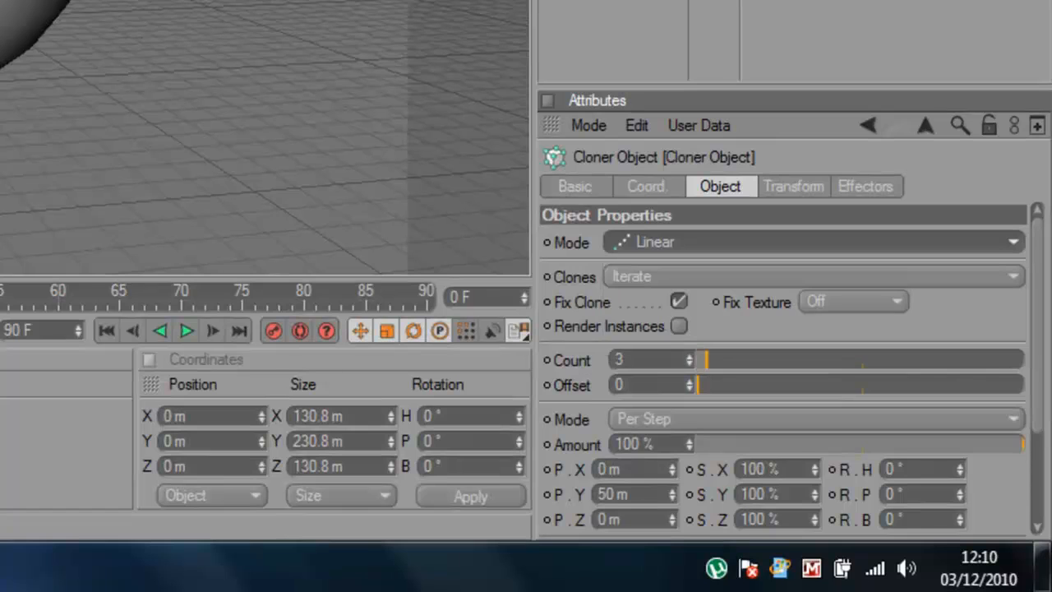
Step: Set the first cloner to Grid Array mode and widen its grid spacing
{"action": "left_click", "coordinate": [814, 242]}
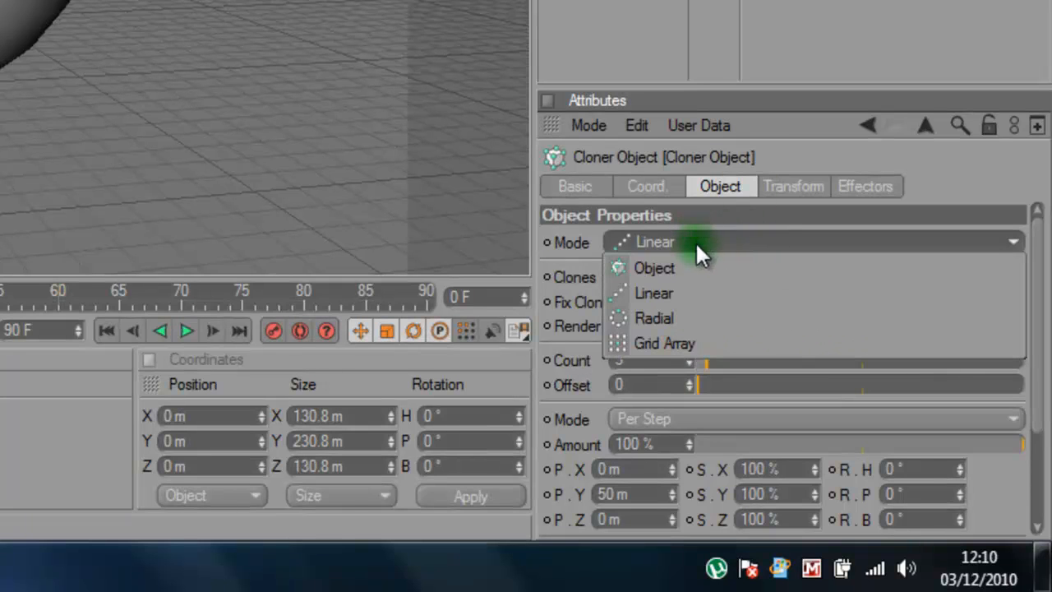
{"action": "left_click", "coordinate": [664, 344]}
{"action": "type", "text": "1"}
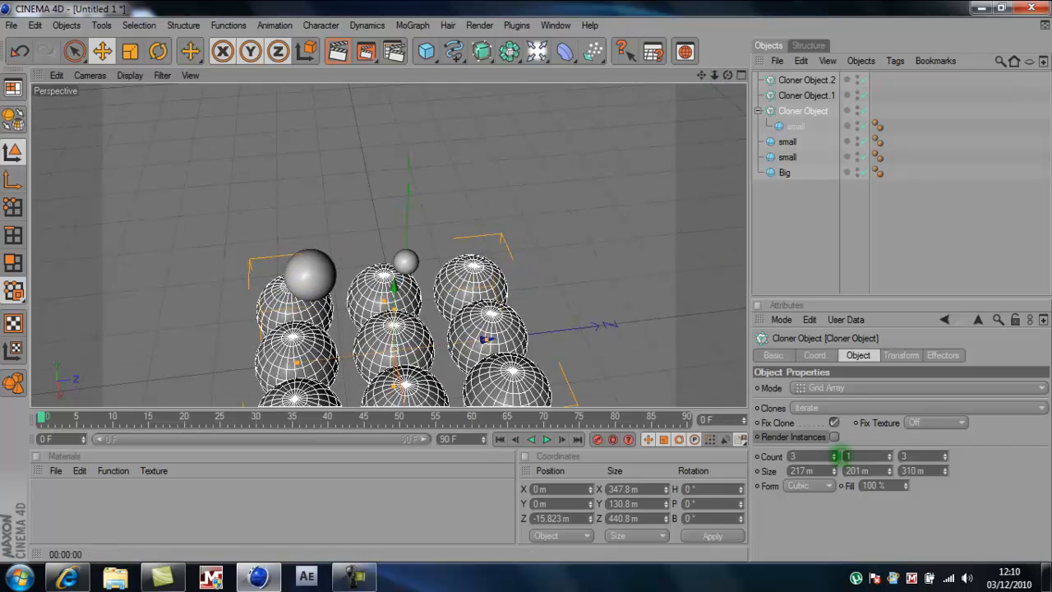
{"action": "left_click", "coordinate": [812, 471]}
{"action": "type", "text": "92"}
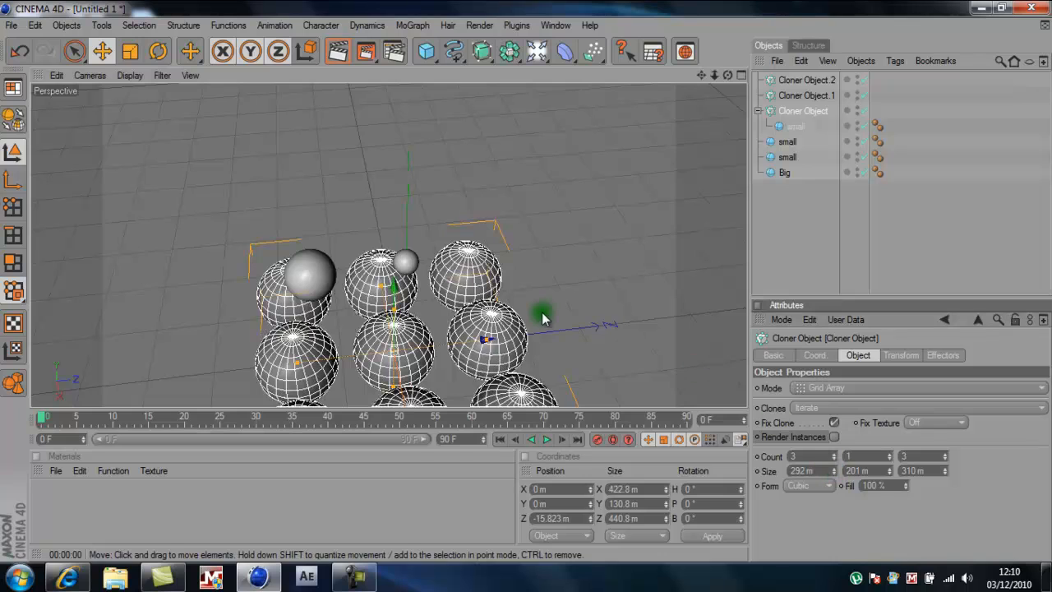
{"action": "left_click", "coordinate": [796, 125]}
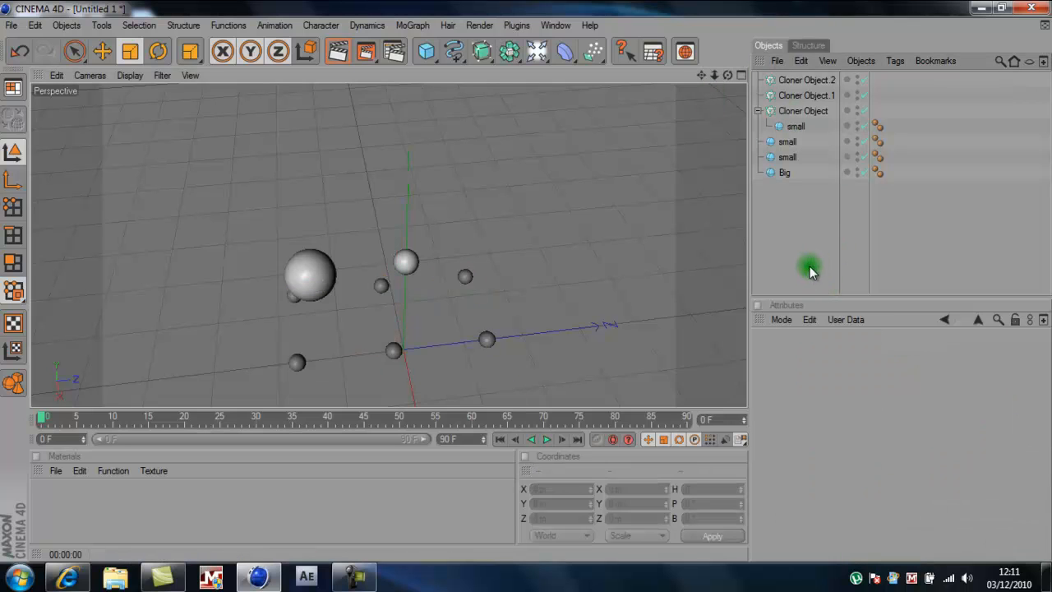
Step: Reduce the first cloner's Grid Array size to about 100 m for a compact cluster
{"action": "left_click", "coordinate": [795, 125]}
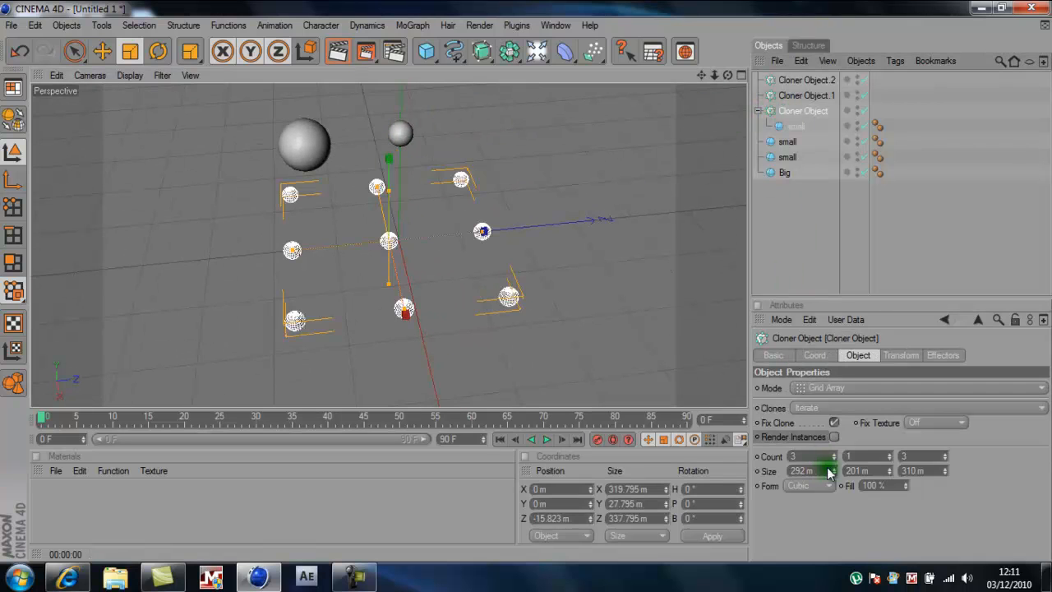
{"action": "left_click_drag", "start_coordinate": [814, 470], "coordinate": [822, 470]}
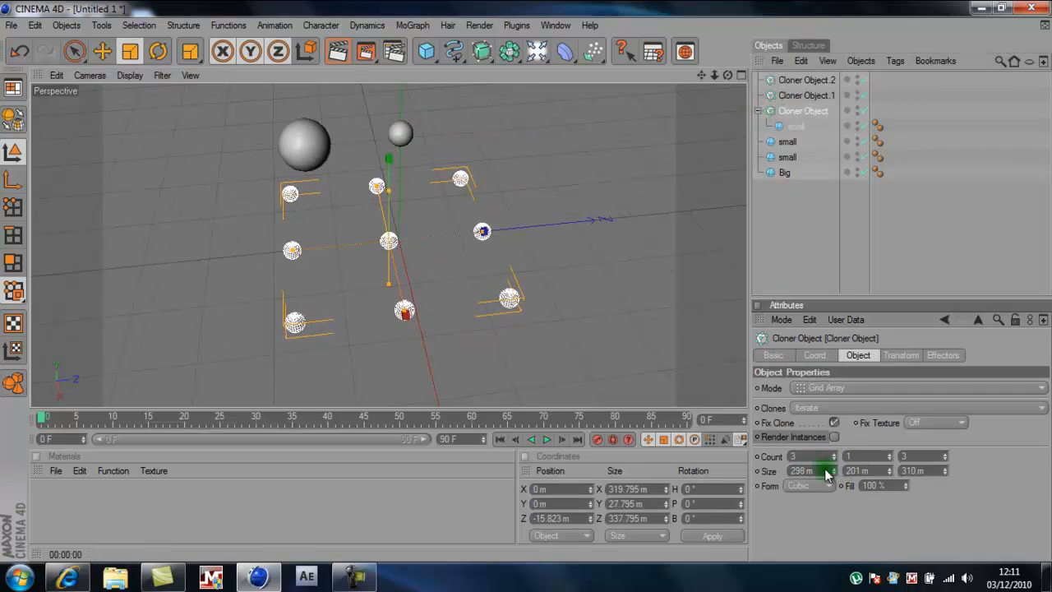
{"action": "left_click_drag", "start_coordinate": [809, 470], "coordinate": [825, 470]}
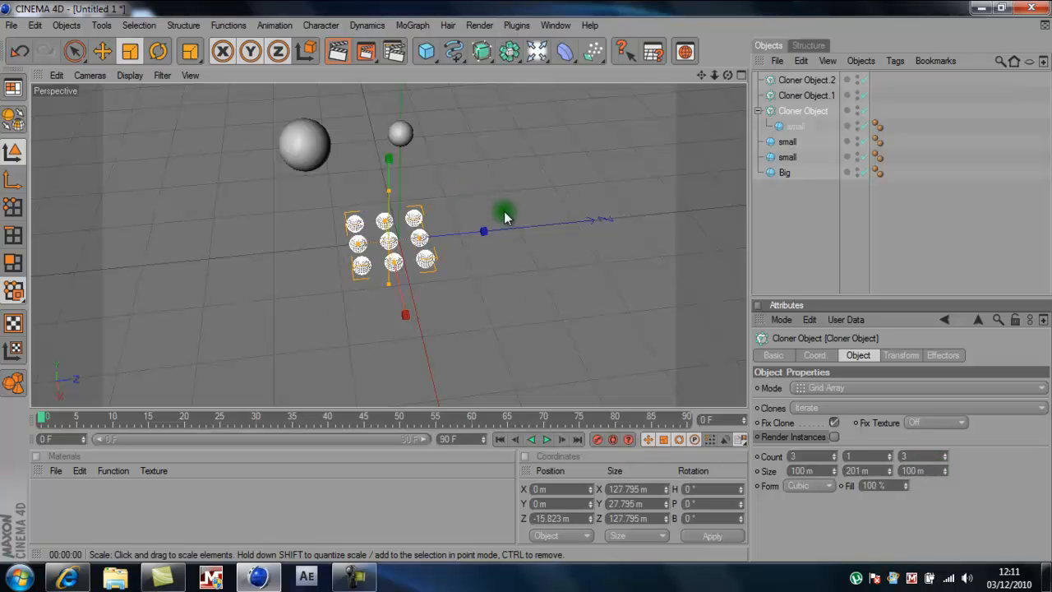
Step: Switch to the Move tool and select the floating small sphere
{"action": "left_click", "coordinate": [131, 51]}
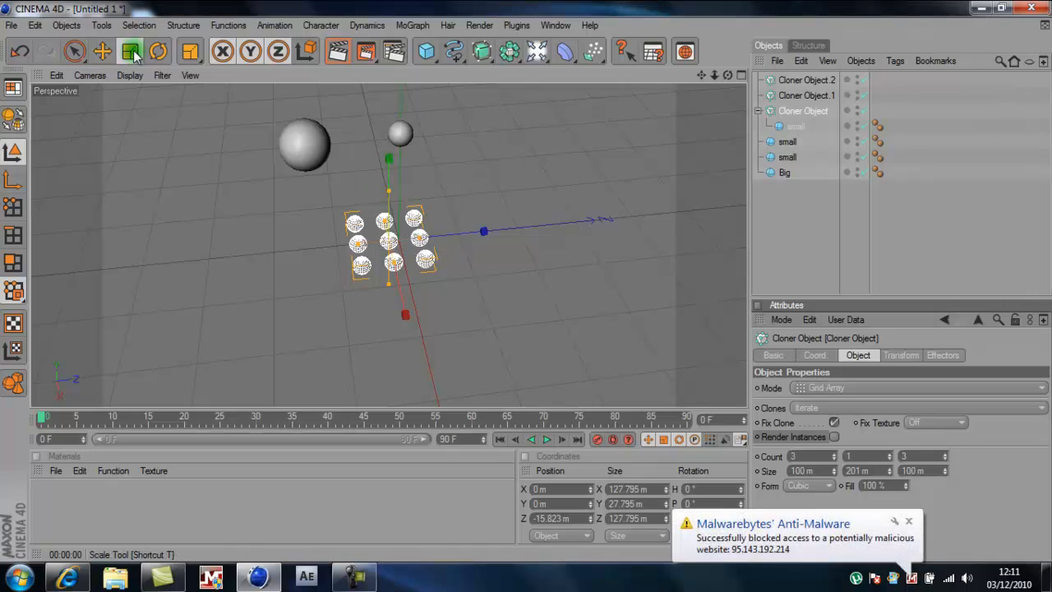
{"action": "left_click", "coordinate": [132, 51]}
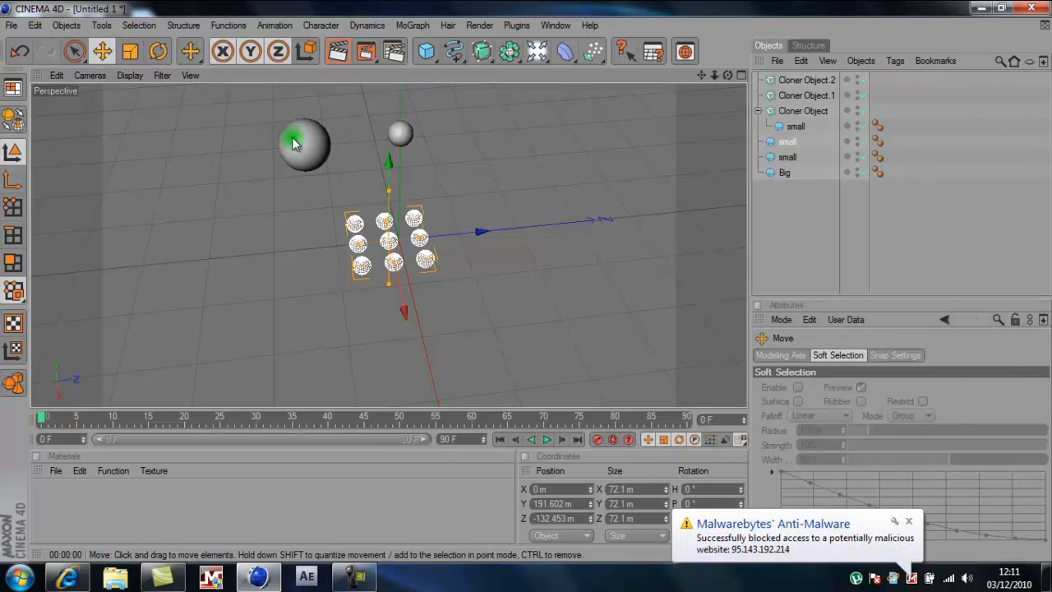
{"action": "left_click", "coordinate": [787, 142]}
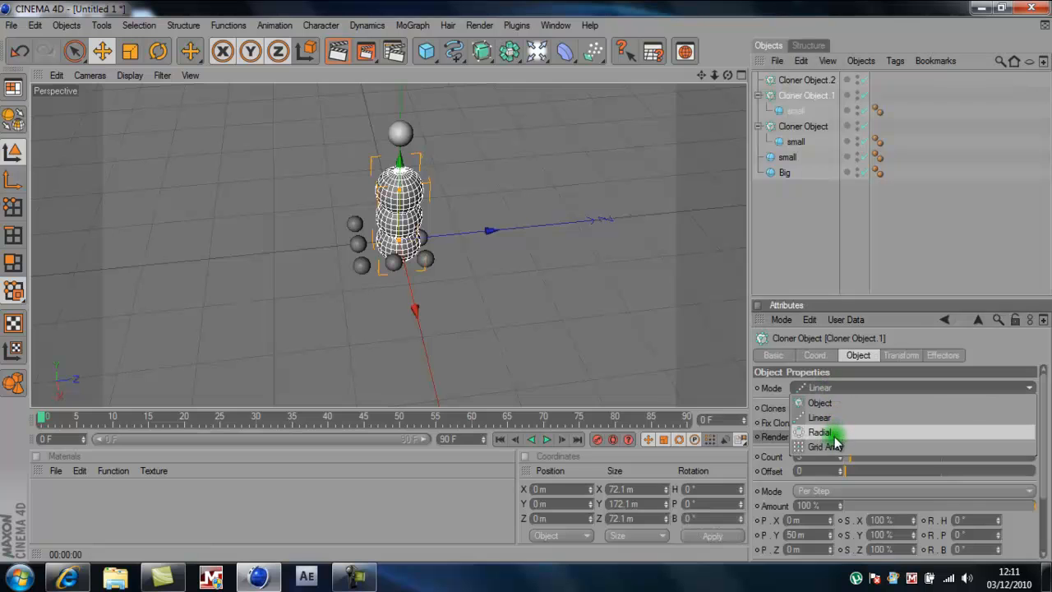
Step: Set the second cloner to Grid Array, adjust its count and shift its grid to the left
{"action": "left_click", "coordinate": [825, 447]}
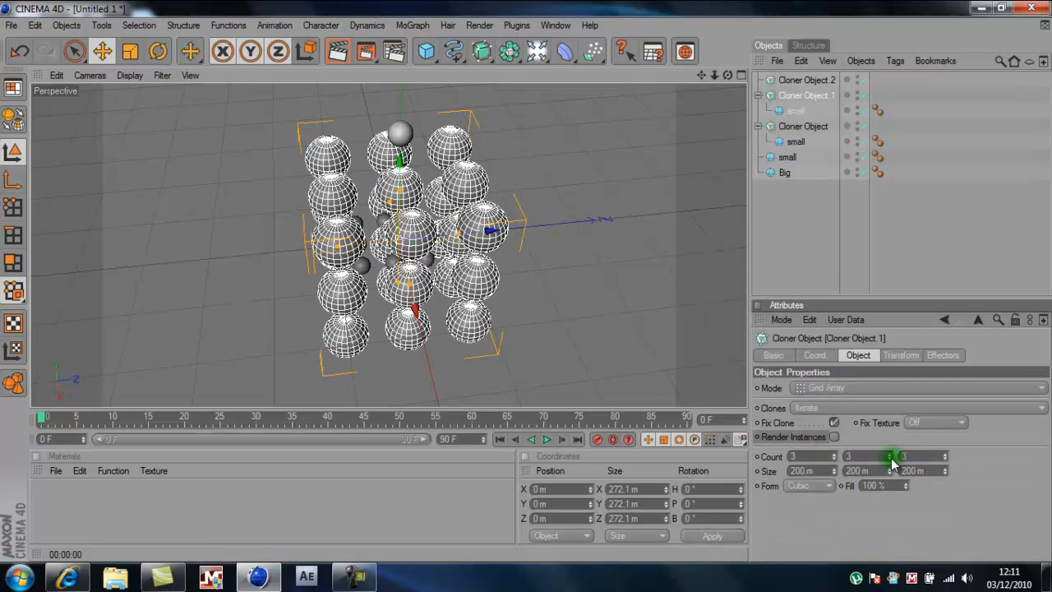
{"action": "left_click_drag", "start_coordinate": [874, 457], "coordinate": [875, 460]}
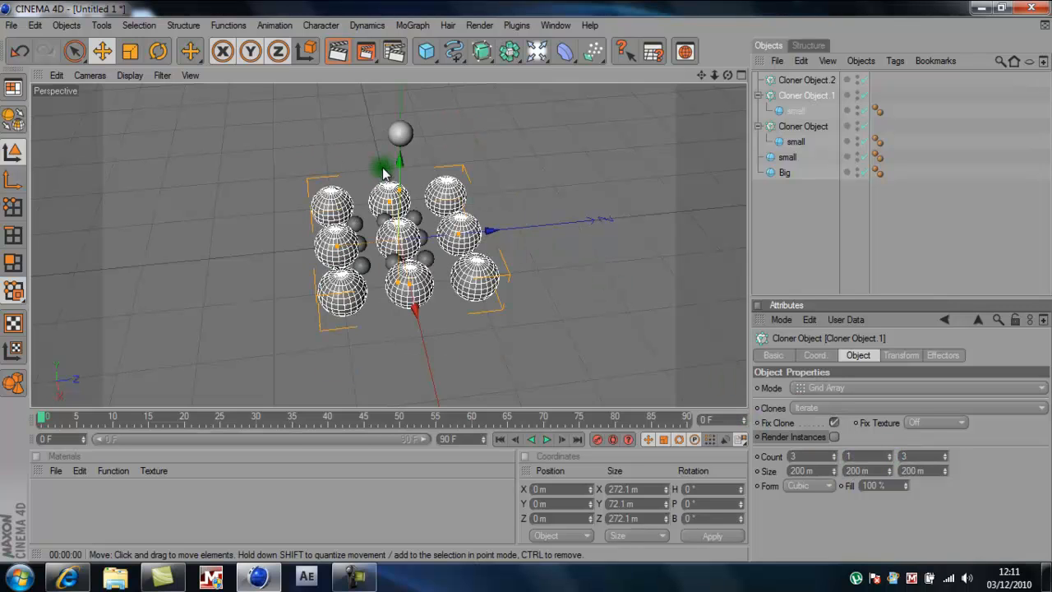
{"action": "left_click_drag", "start_coordinate": [398, 161], "coordinate": [526, 282]}
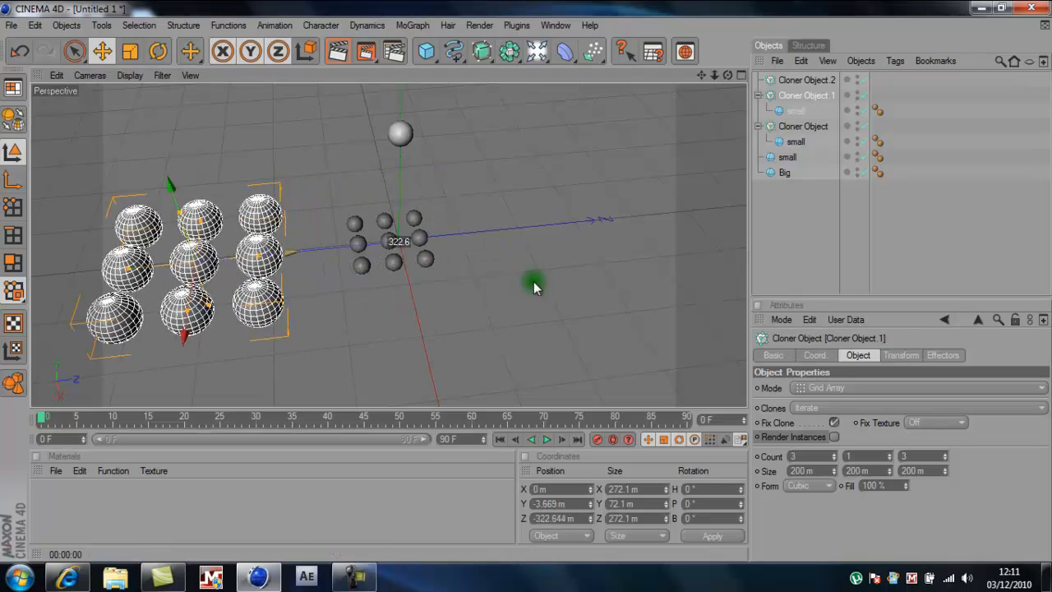
Step: Put the loose small sphere under the third Cloner Object and select it
{"action": "left_click", "coordinate": [787, 158]}
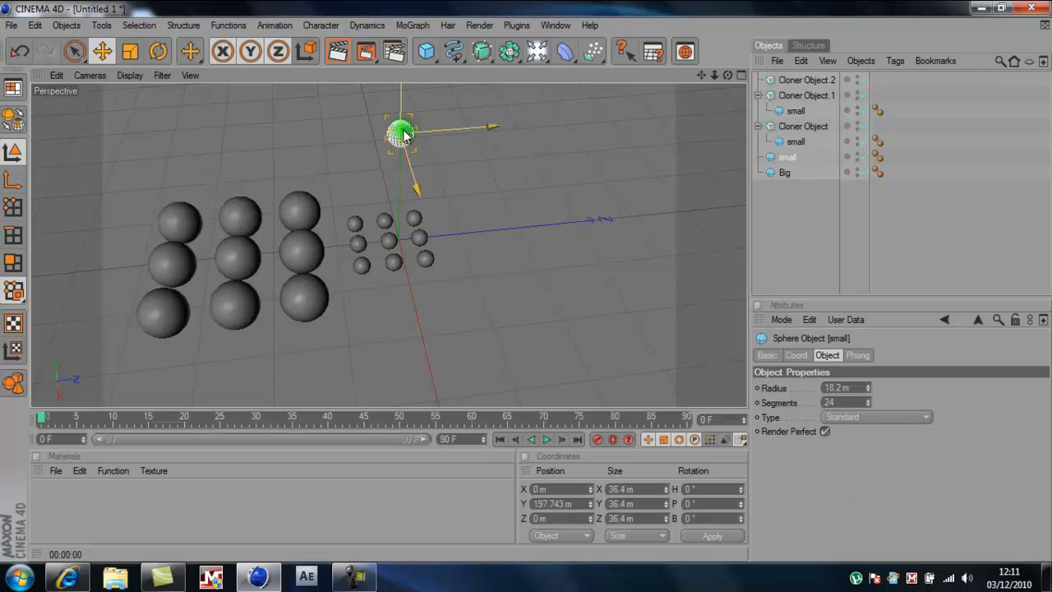
{"action": "left_click", "coordinate": [805, 79]}
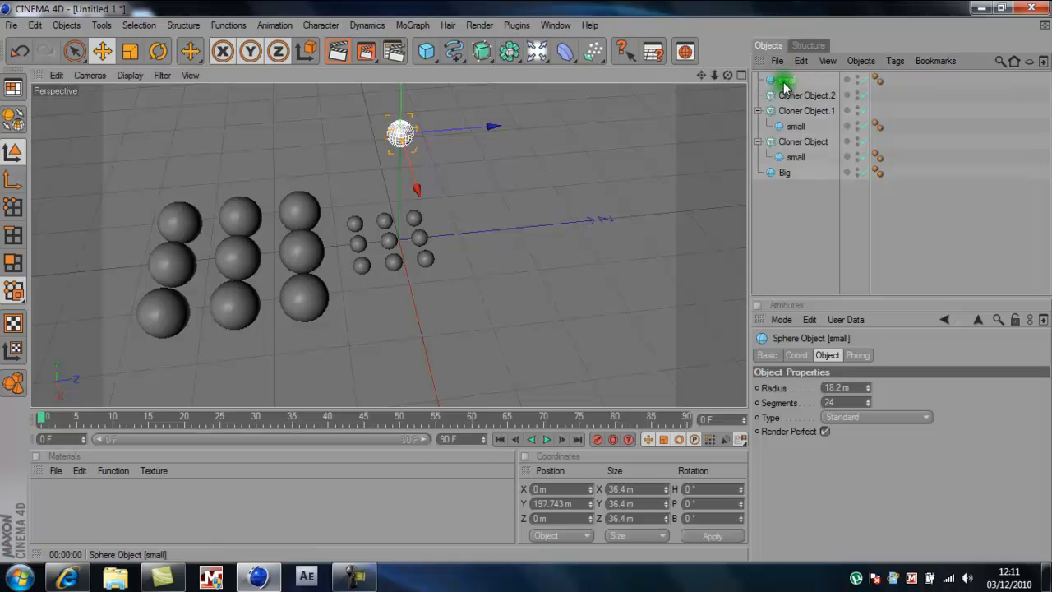
{"action": "left_click", "coordinate": [805, 79]}
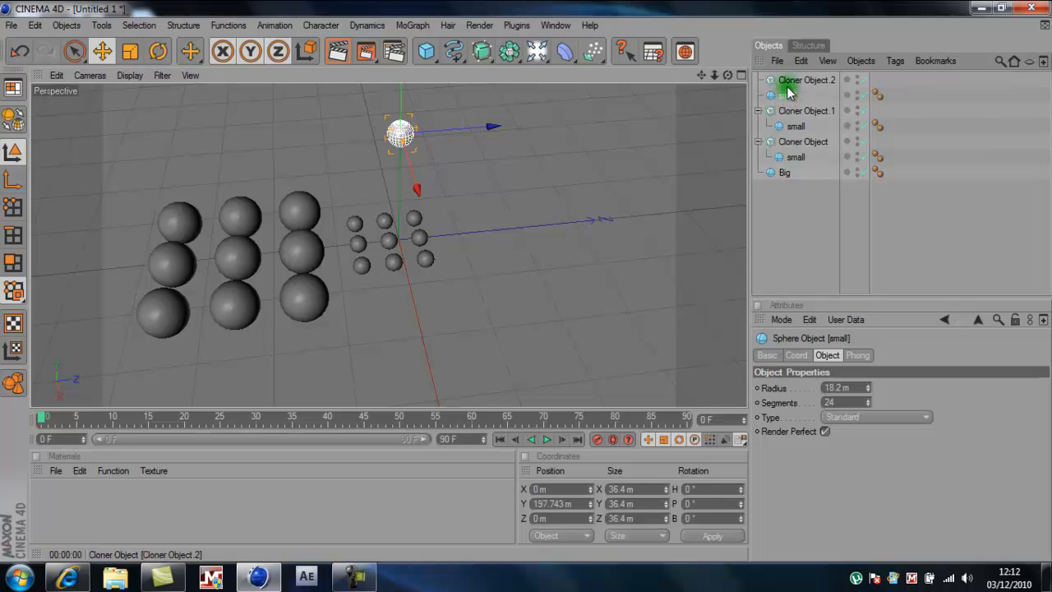
{"action": "left_click", "coordinate": [769, 79]}
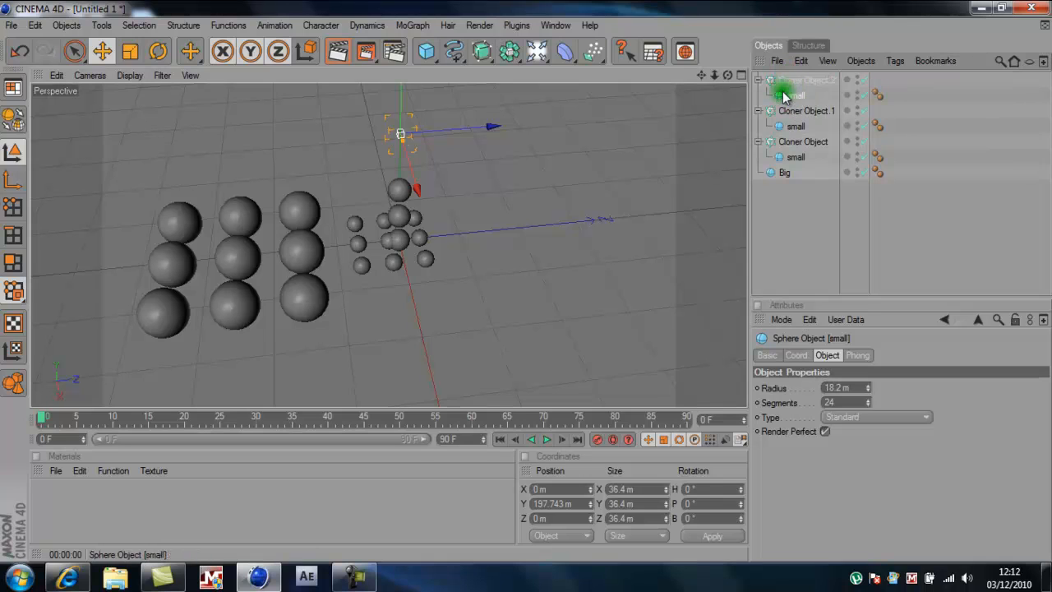
{"action": "left_click", "coordinate": [808, 79]}
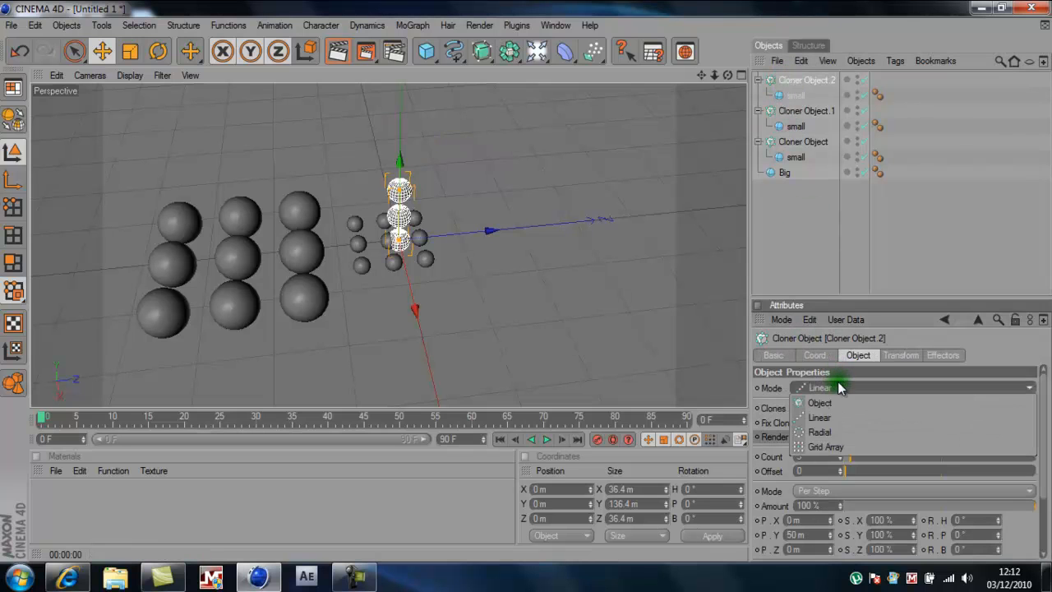
Step: Set the third cloner to Grid Array mode and position its grid near the centre
{"action": "left_click", "coordinate": [826, 447]}
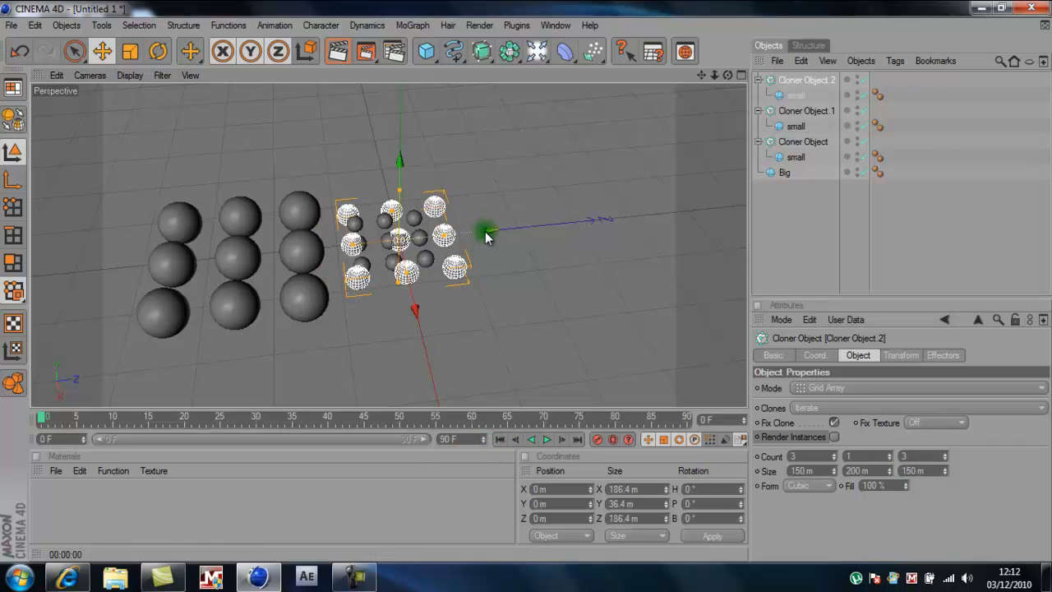
{"action": "left_click_drag", "start_coordinate": [484, 233], "coordinate": [530, 263]}
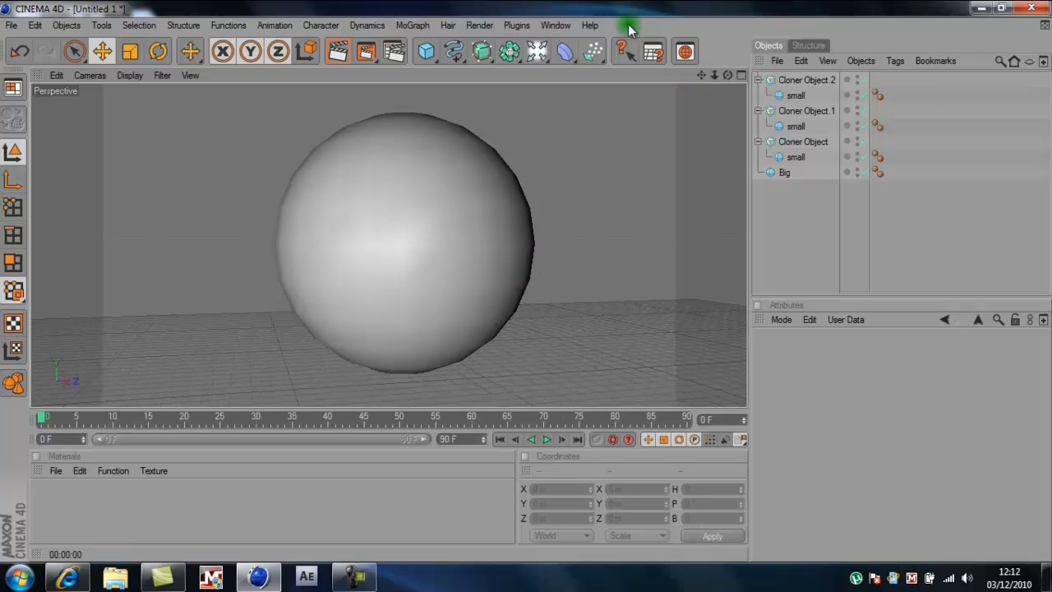
{"action": "mouse_move", "coordinate": [394, 36]}
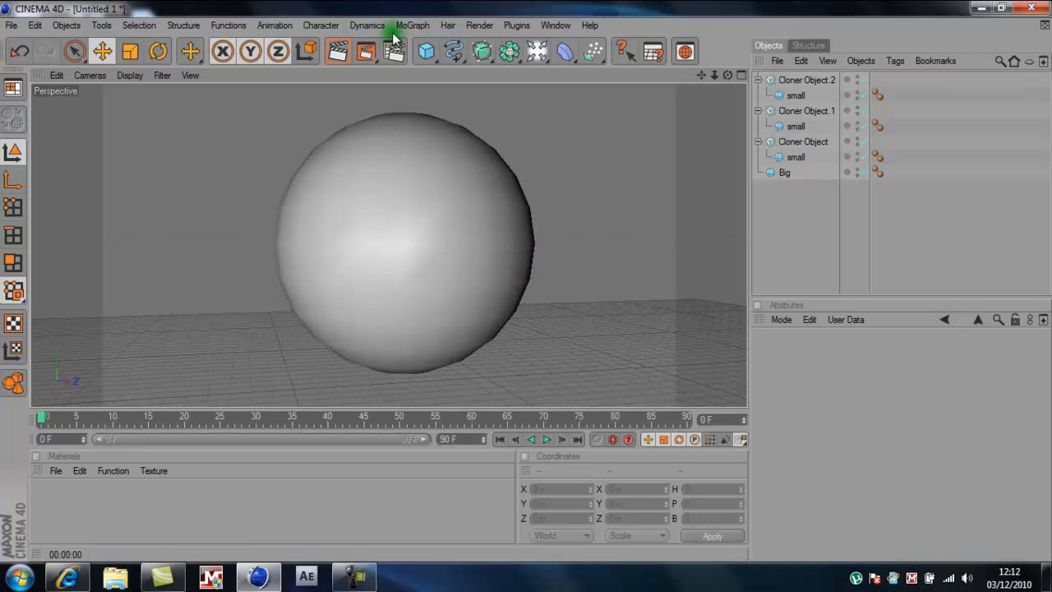
Step: Add an Attractor particle modifier to the scene
{"action": "left_click", "coordinate": [481, 51]}
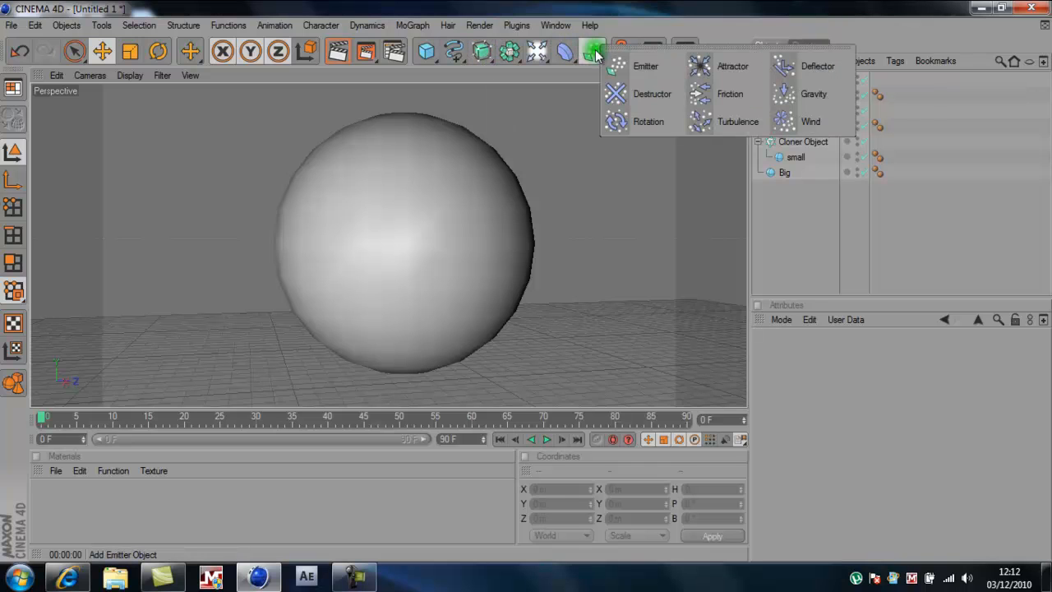
{"action": "left_click", "coordinate": [733, 66]}
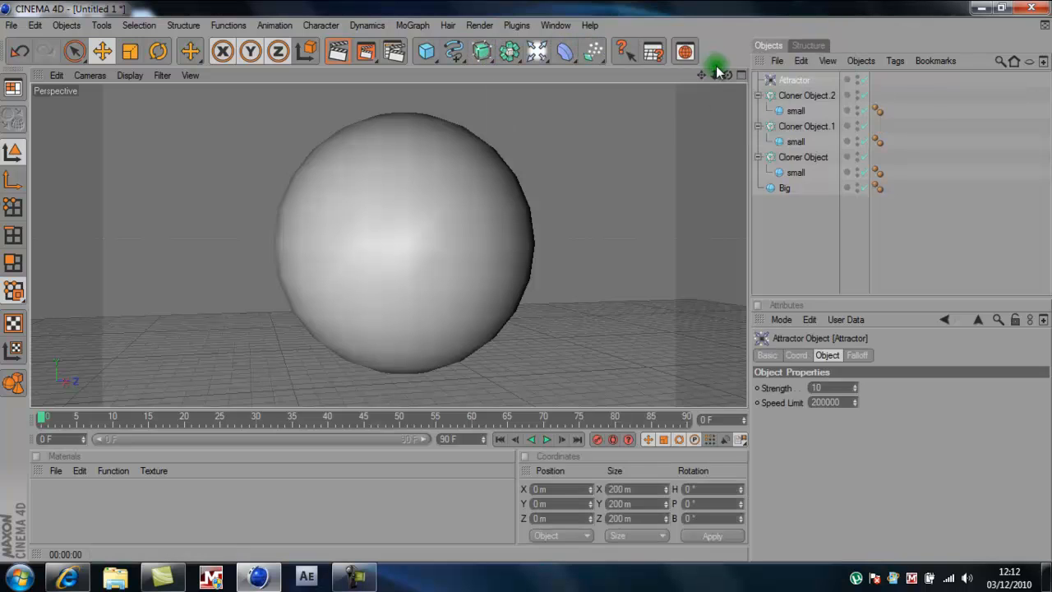
{"action": "left_click", "coordinate": [786, 81]}
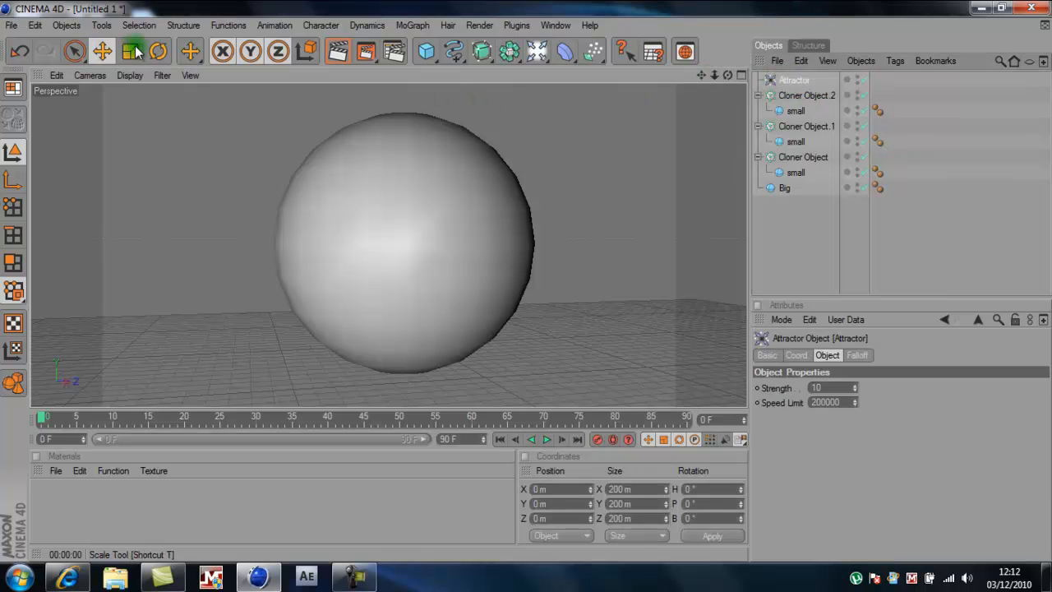
Step: Raise the Attractor up along Y into the Big sphere
{"action": "left_click", "coordinate": [130, 51]}
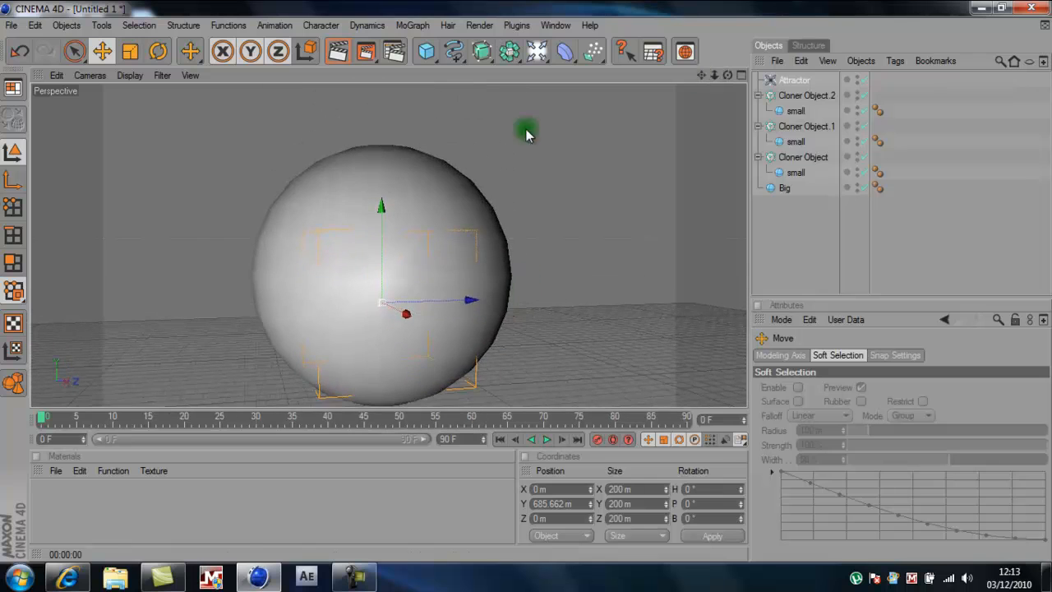
{"action": "left_click_drag", "start_coordinate": [526, 135], "coordinate": [526, 287]}
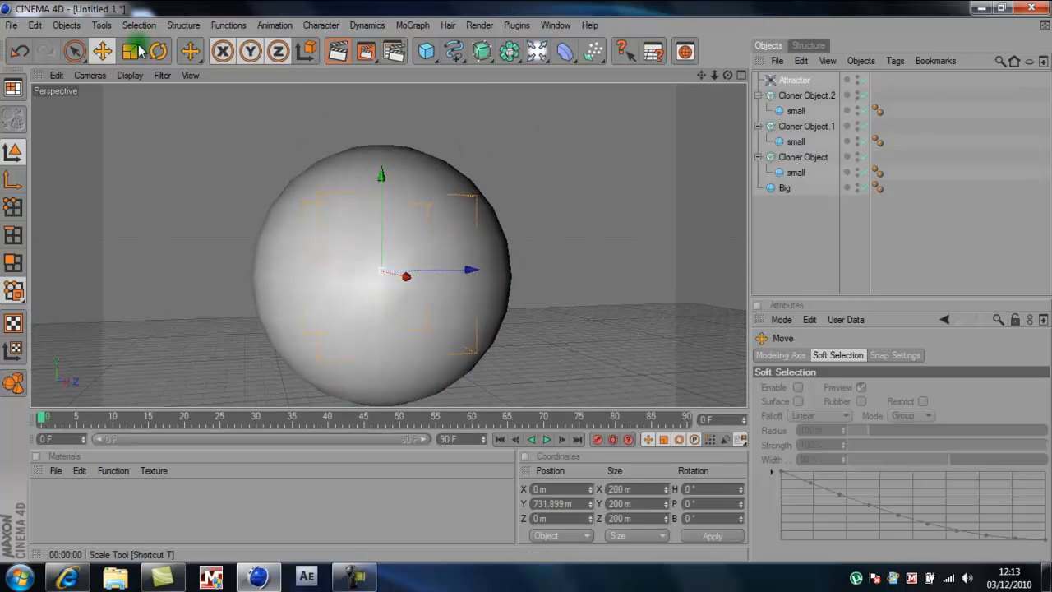
{"action": "left_click", "coordinate": [129, 51]}
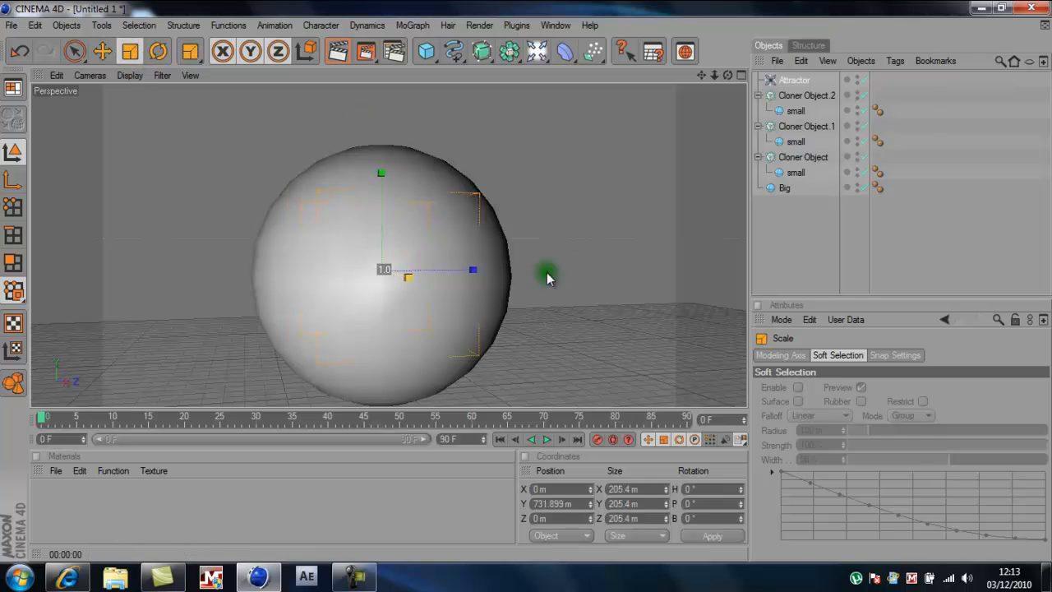
Step: Scale the Attractor up so its bounds extend well around the Big sphere
{"action": "left_click_drag", "start_coordinate": [549, 273], "coordinate": [322, 310]}
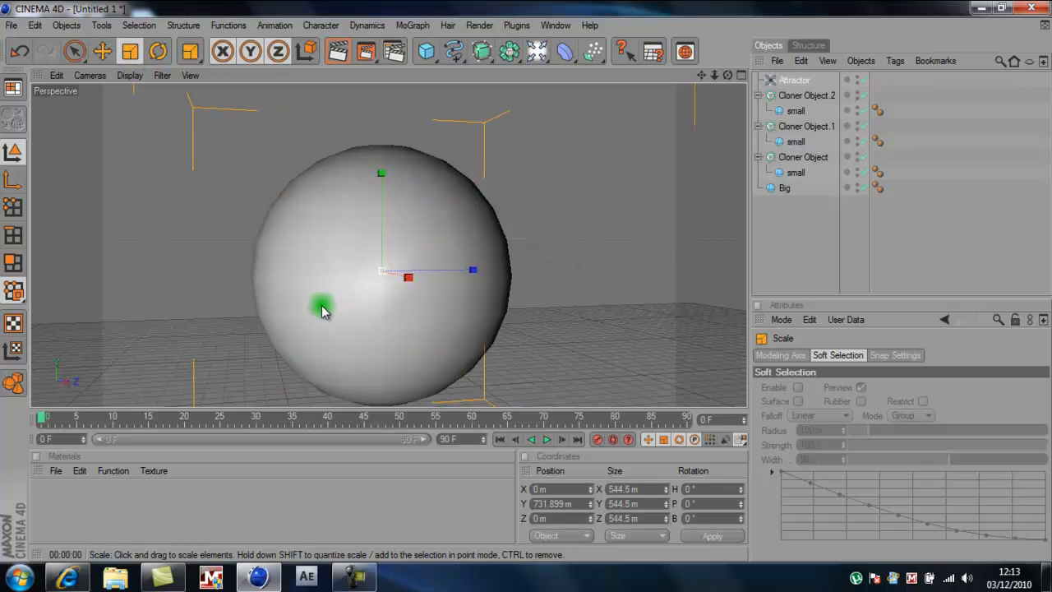
{"action": "left_click_drag", "start_coordinate": [322, 311], "coordinate": [168, 367]}
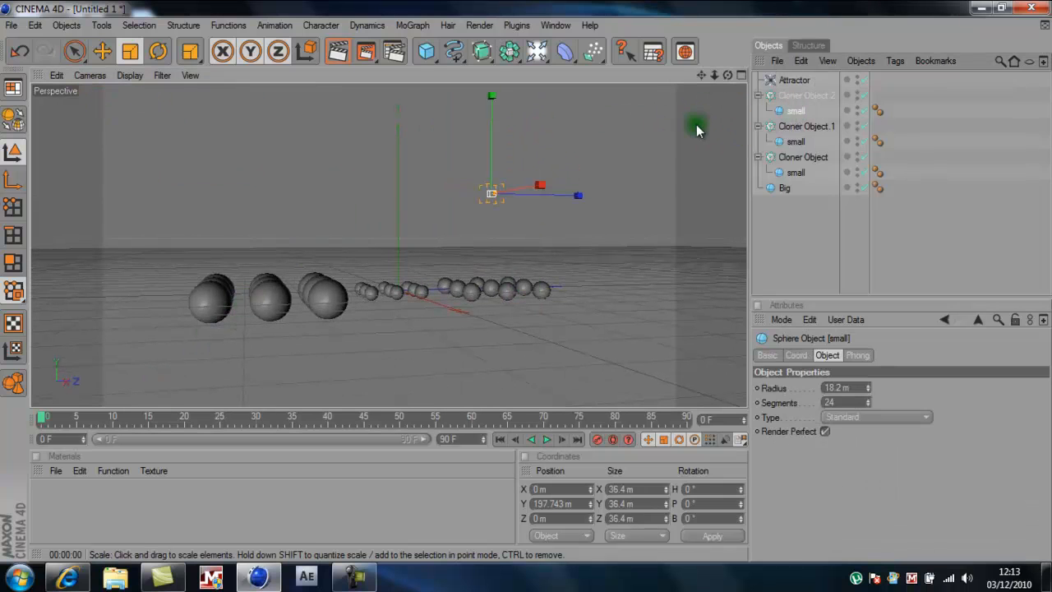
{"action": "left_click", "coordinate": [805, 95]}
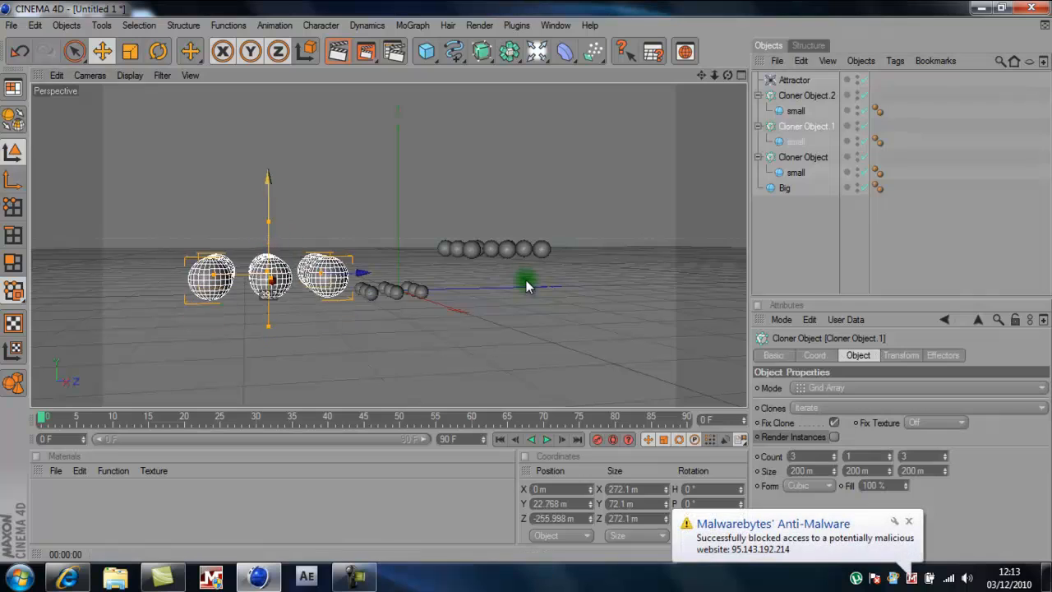
{"action": "left_click", "coordinate": [802, 158]}
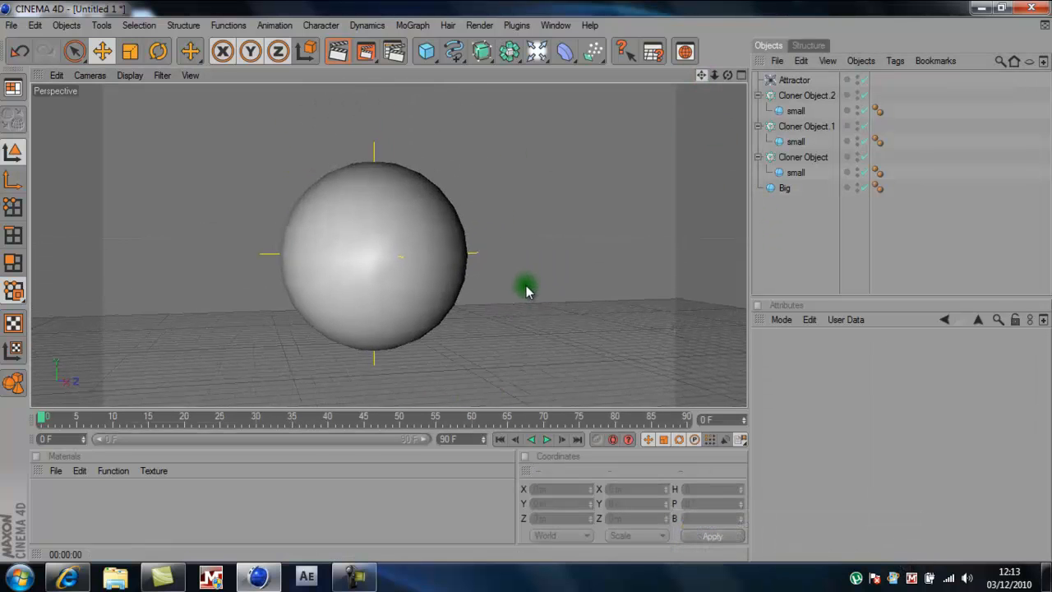
Step: Scale the Attractor up to about 1389 m across and begin editing its Strength
{"action": "left_click", "coordinate": [794, 79]}
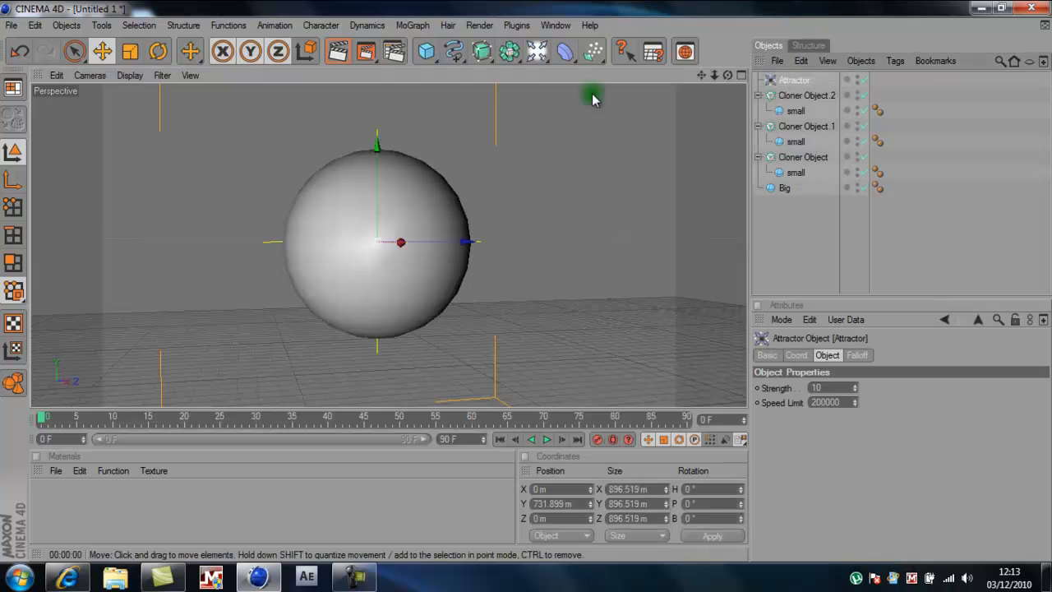
{"action": "left_click", "coordinate": [128, 50]}
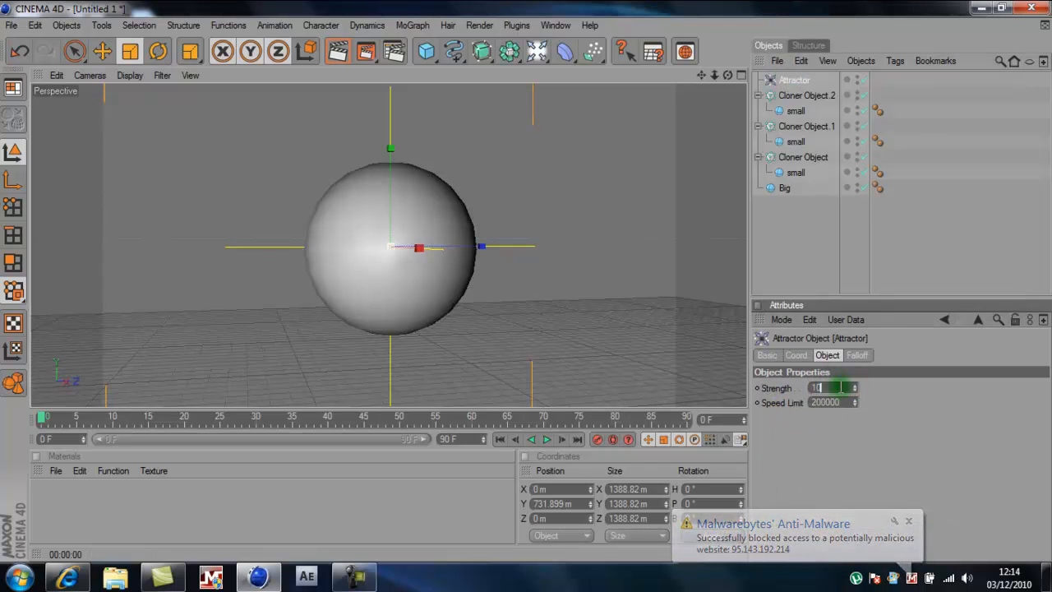
Step: Commit the attractor strength and pick the small sphere in Cloner Object 2 for a Rigid Body tag
{"action": "left_click", "coordinate": [795, 110]}
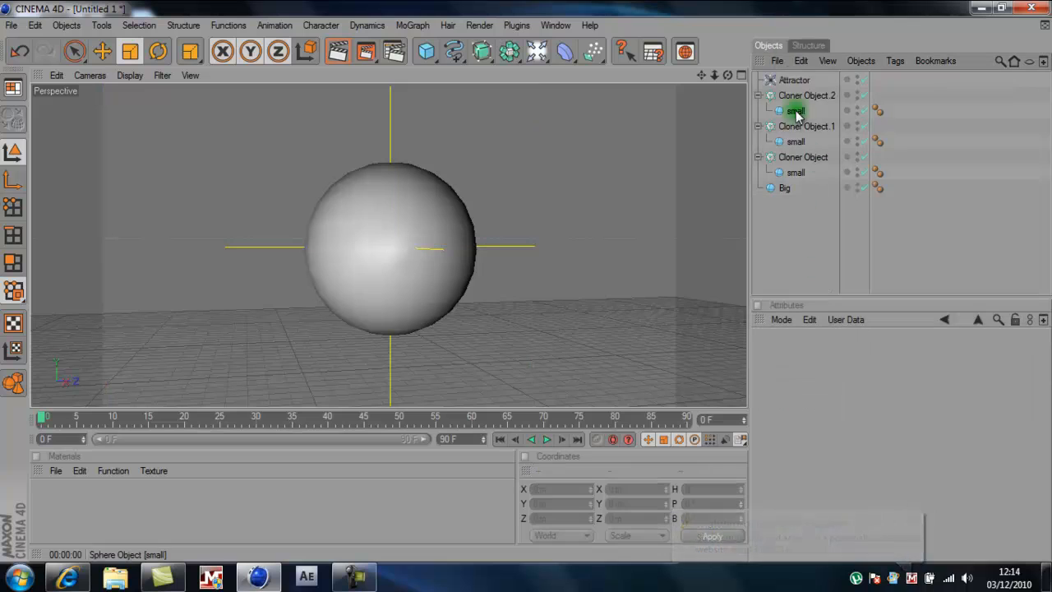
{"action": "left_click", "coordinate": [805, 96]}
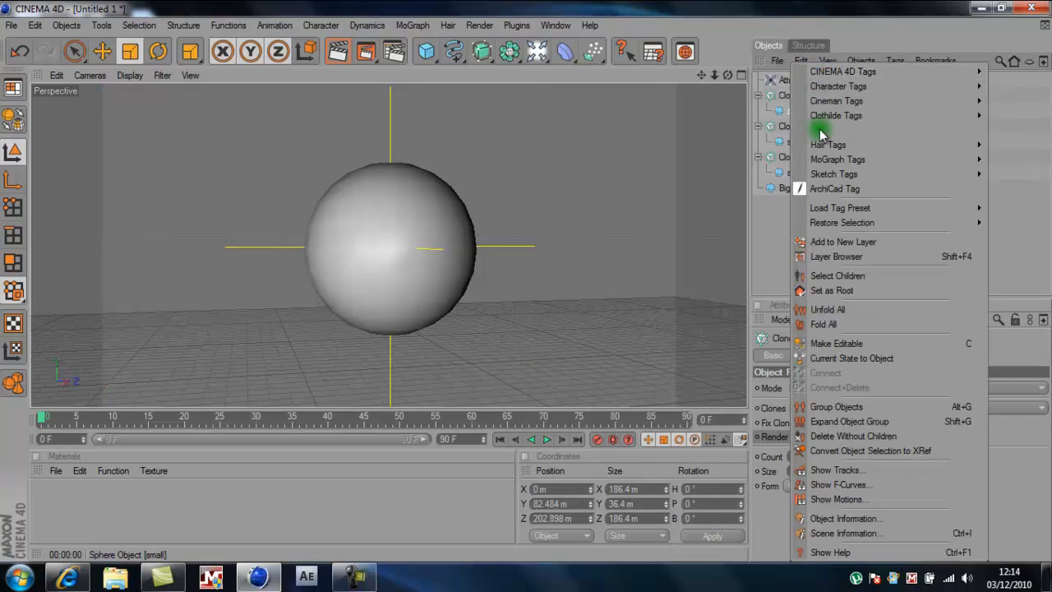
{"action": "mouse_move", "coordinate": [838, 160]}
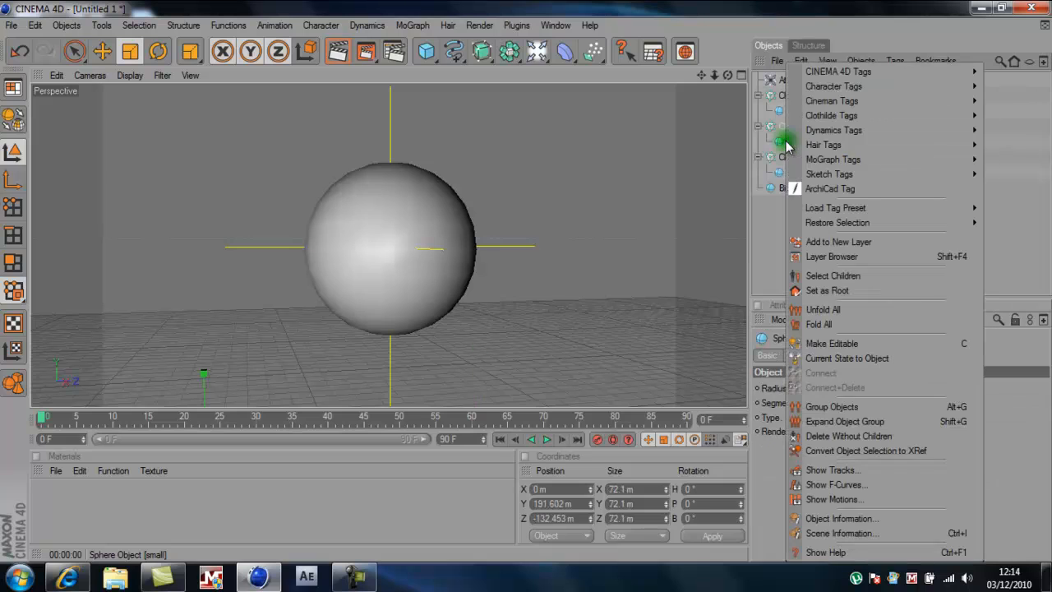
{"action": "mouse_move", "coordinate": [828, 175]}
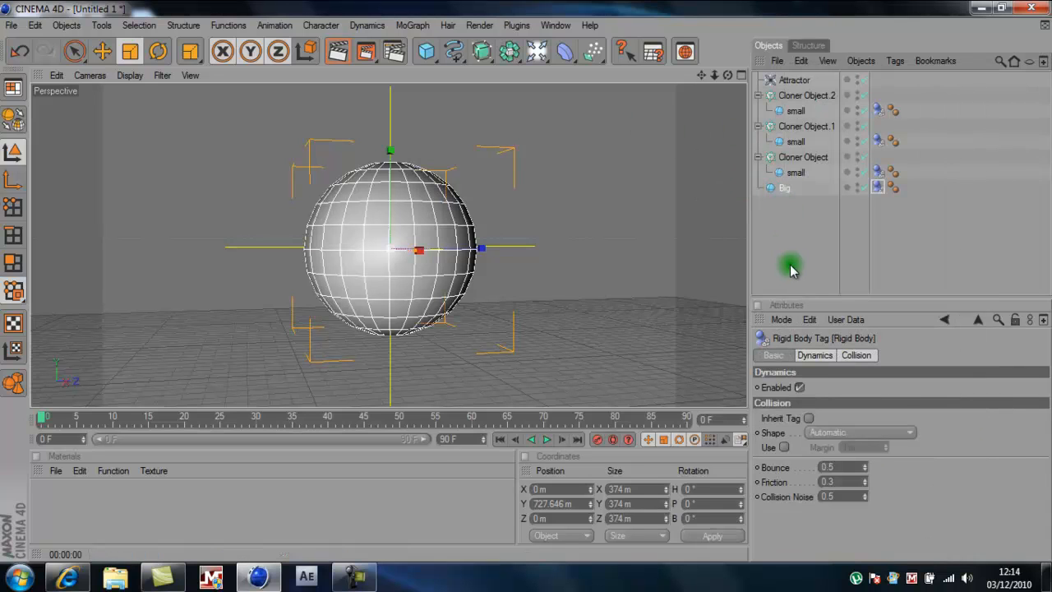
{"action": "mouse_move", "coordinate": [565, 10]}
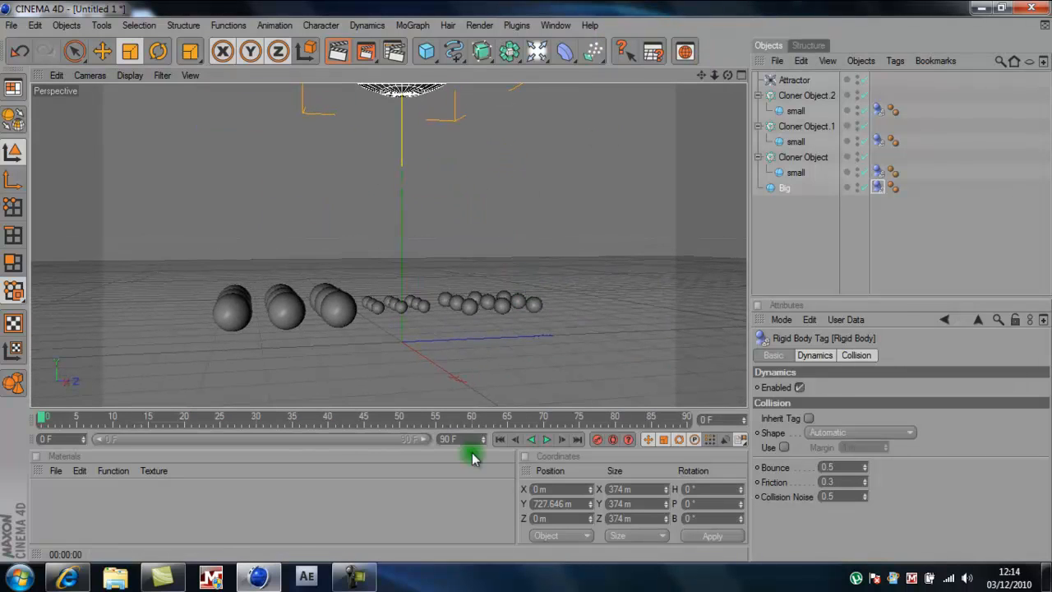
Step: Preview the falling simulation and move the small spheres' Rigid Body tags onto their cloners
{"action": "left_click", "coordinate": [545, 439]}
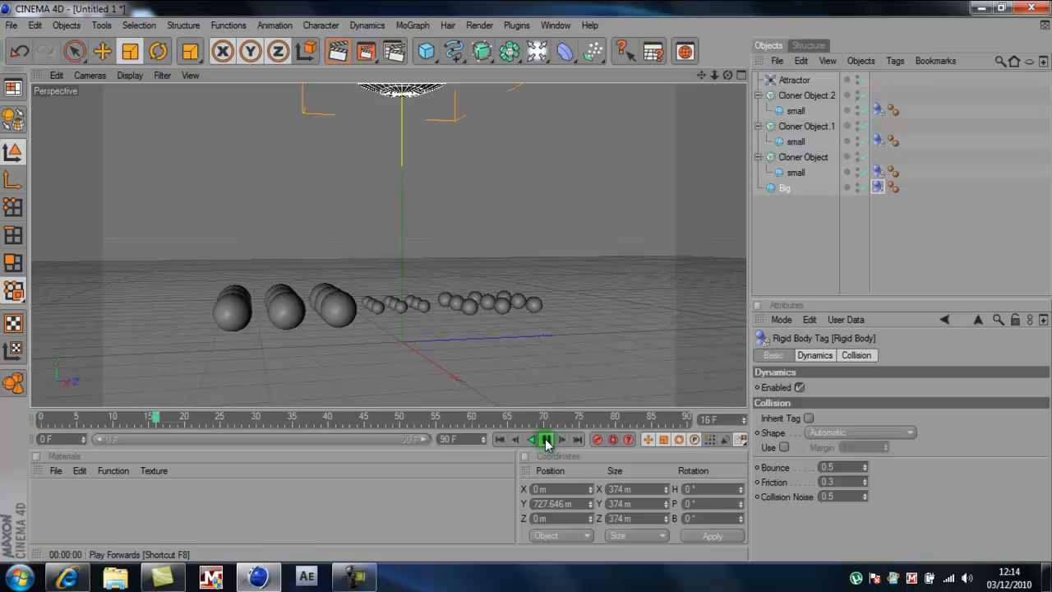
{"action": "left_click", "coordinate": [796, 172]}
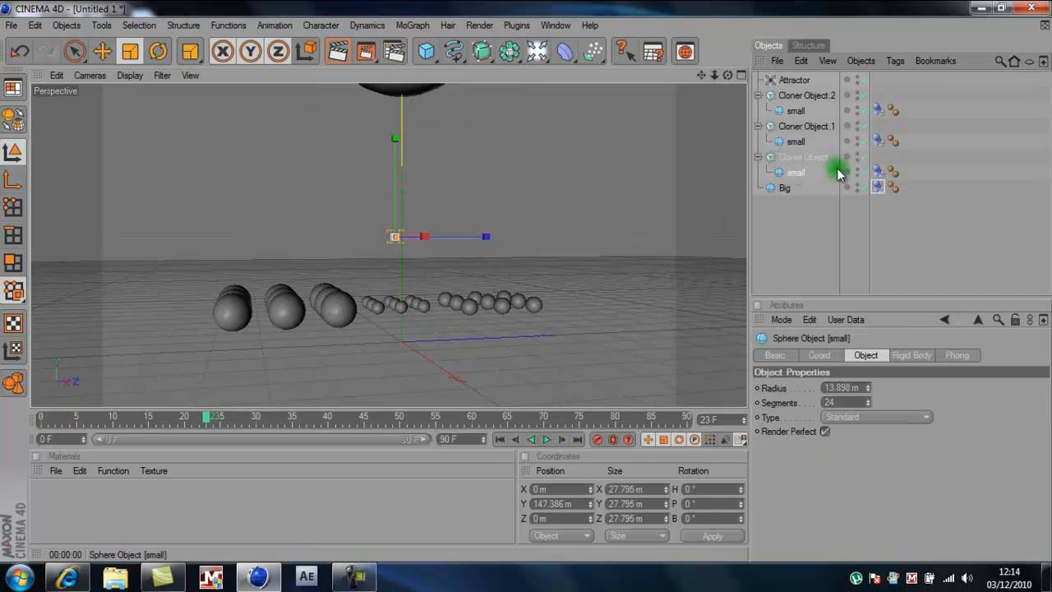
{"action": "left_click", "coordinate": [894, 173]}
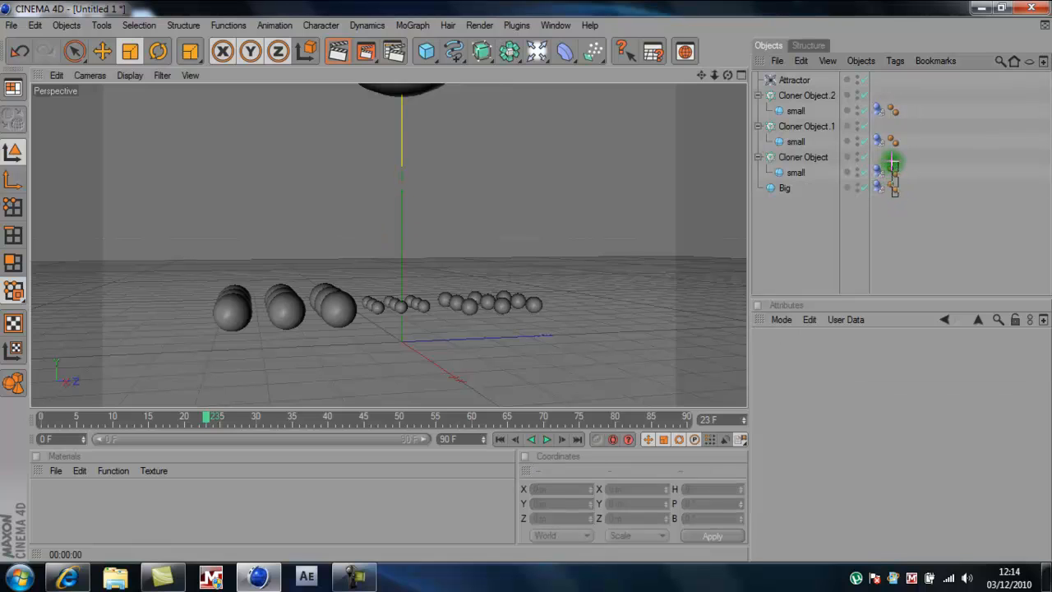
{"action": "left_click", "coordinate": [893, 171]}
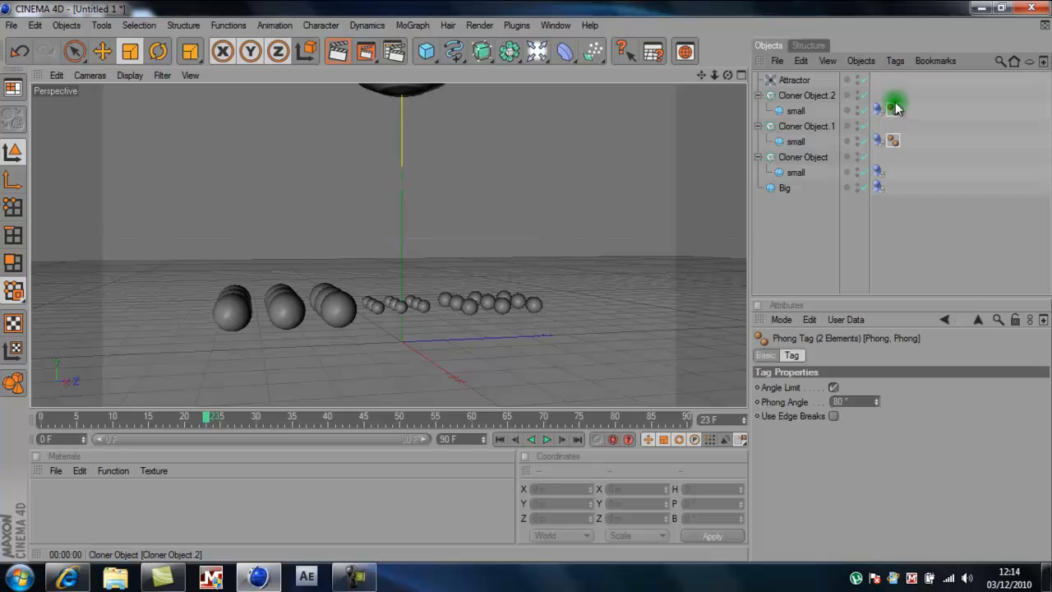
{"action": "left_click", "coordinate": [556, 439]}
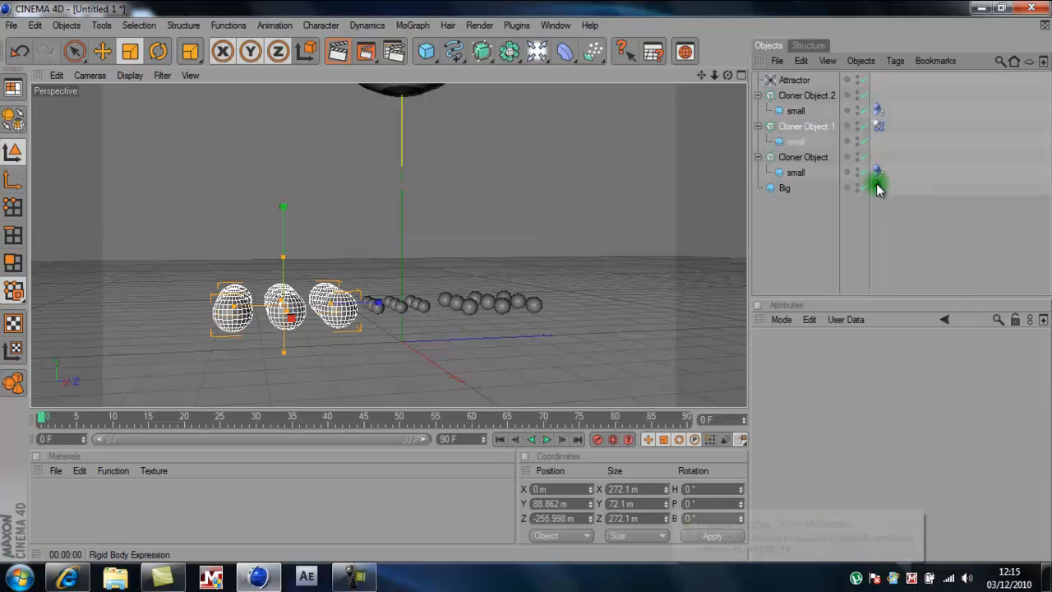
Step: Give Cloner Object 2 its own Rigid Body tag and play the falling-sphere simulation
{"action": "left_click", "coordinate": [878, 172]}
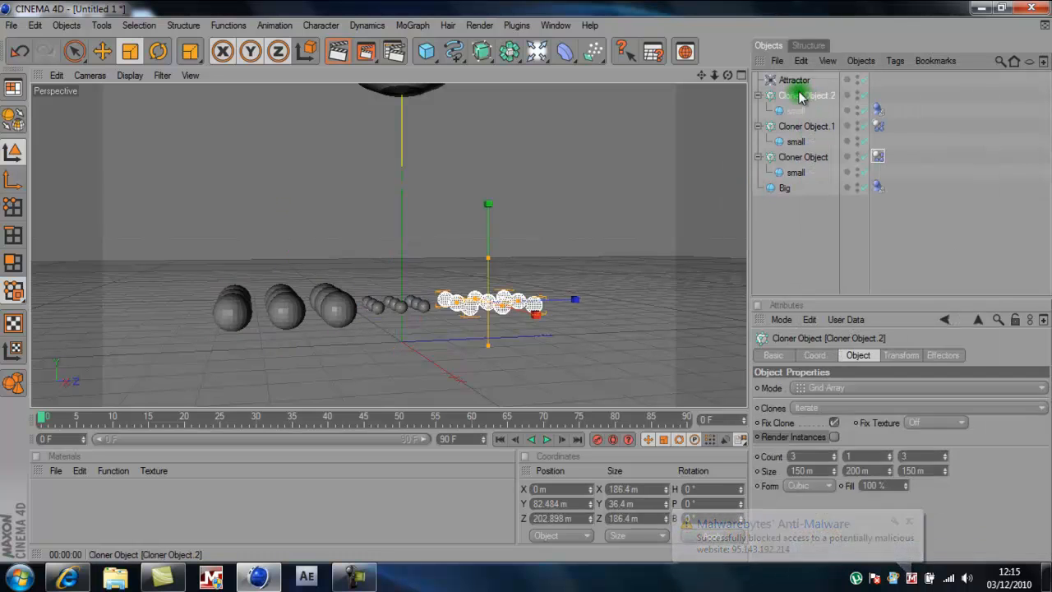
{"action": "right_click", "coordinate": [809, 96]}
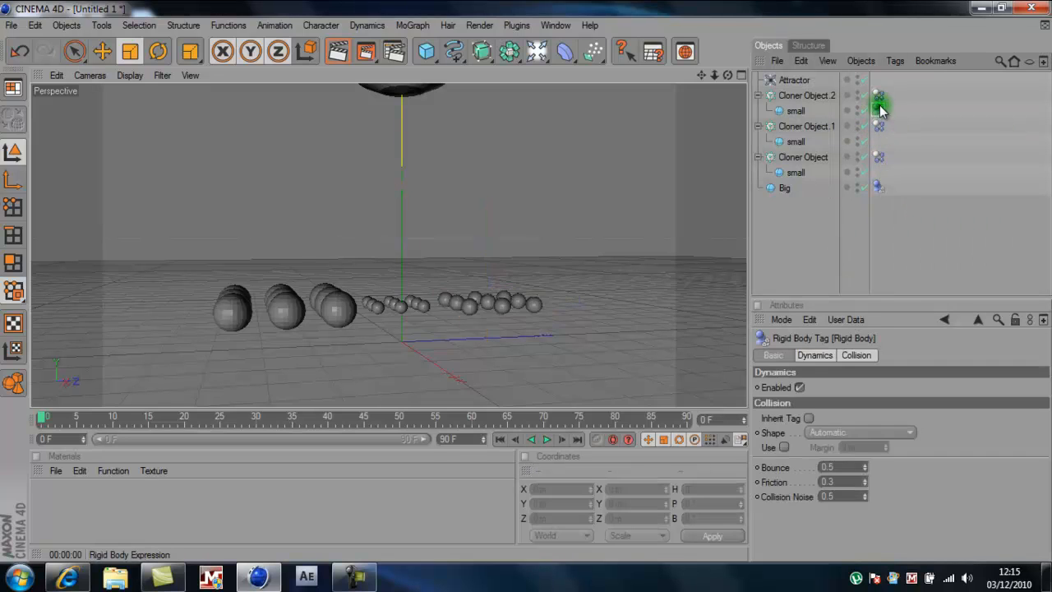
{"action": "left_click", "coordinate": [546, 438]}
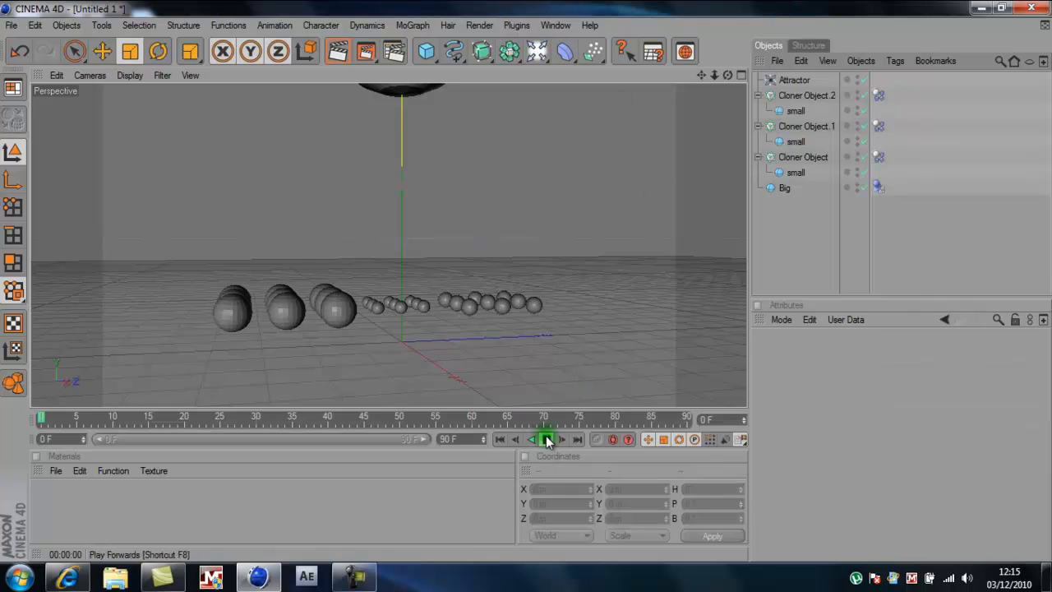
{"action": "left_click", "coordinate": [533, 439]}
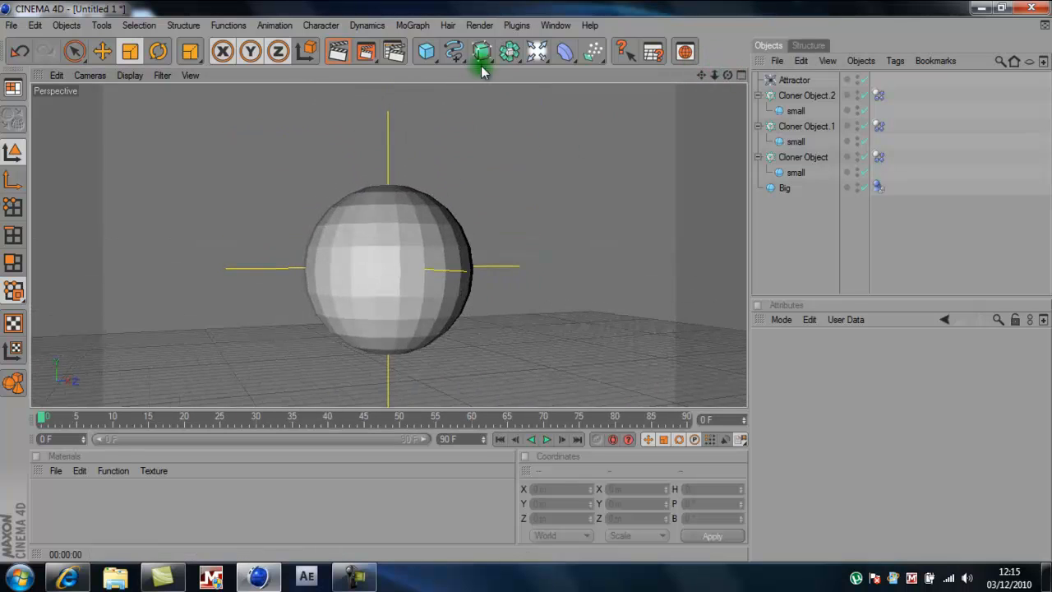
Step: Create a new material Mat and set its colour to red
{"action": "left_click", "coordinate": [338, 51]}
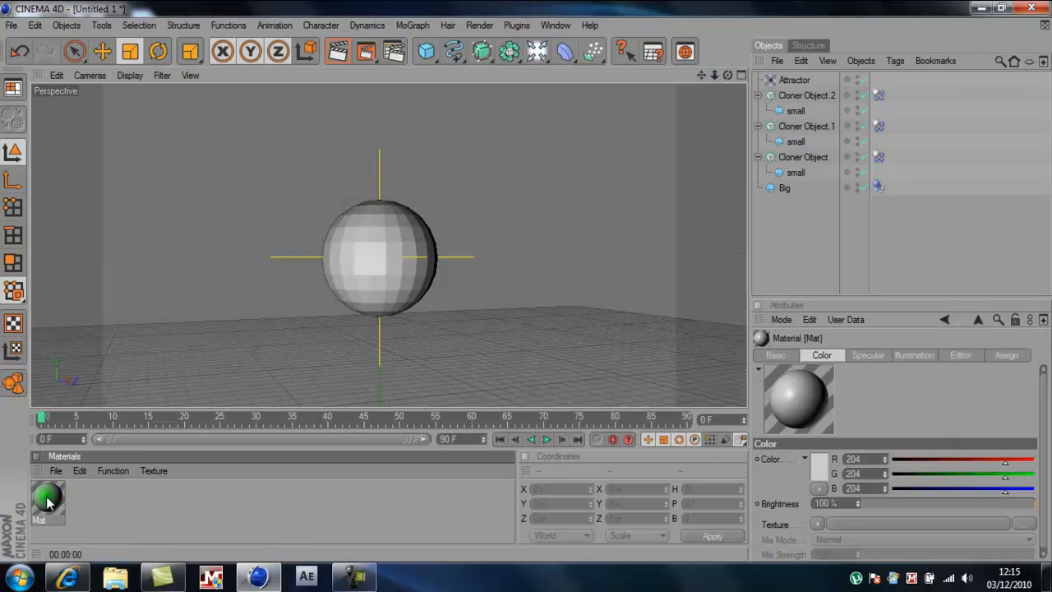
{"action": "double_click", "coordinate": [46, 503]}
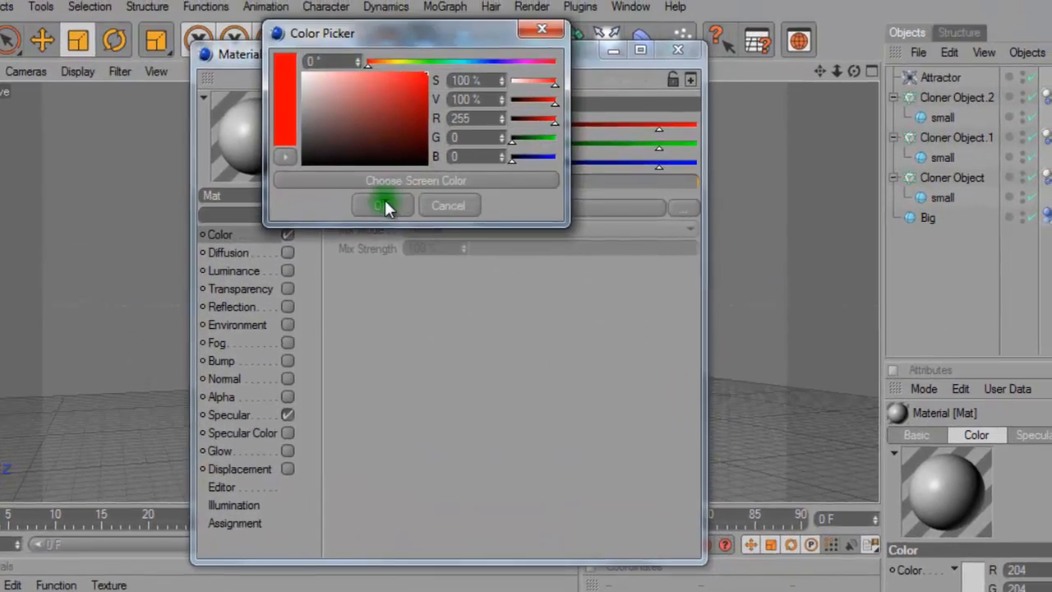
{"action": "left_click", "coordinate": [381, 204]}
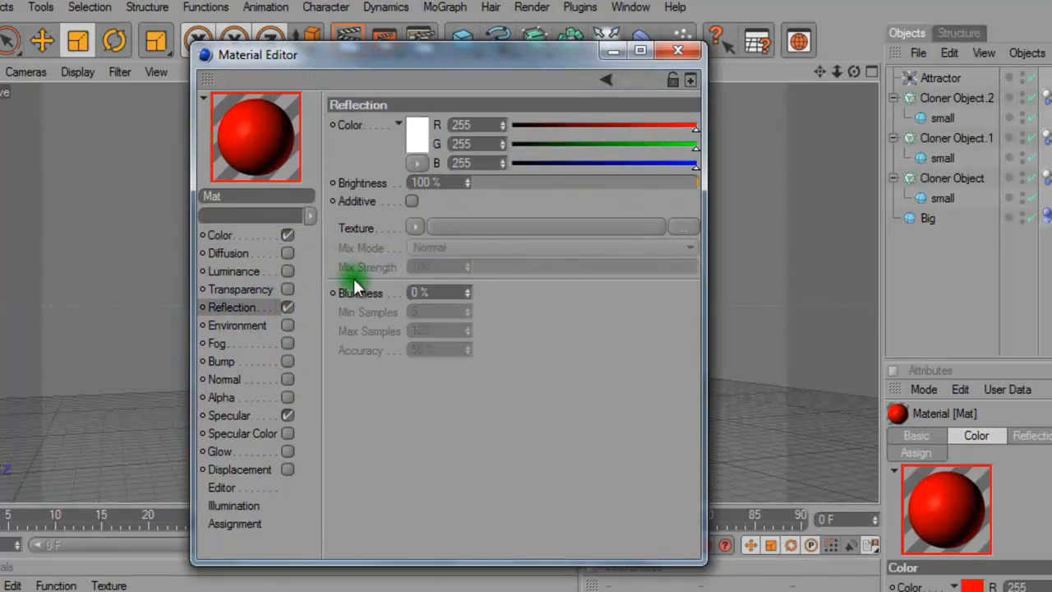
Step: Add a Fresnel reflection texture with lowered brightness and mix strength, then close Mat
{"action": "left_click", "coordinate": [414, 226]}
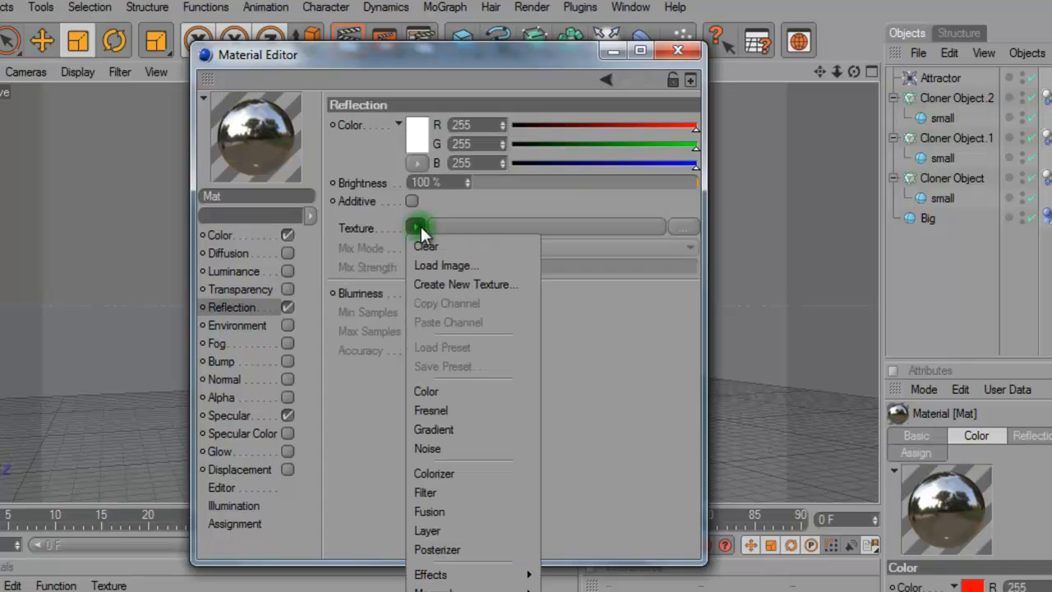
{"action": "mouse_move", "coordinate": [427, 529]}
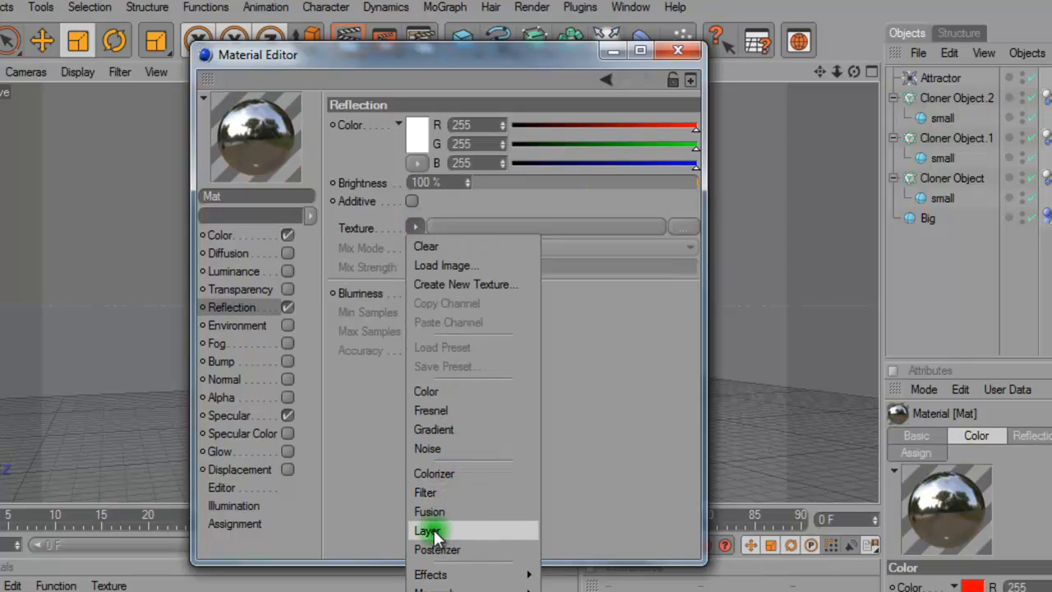
{"action": "left_click", "coordinate": [431, 411]}
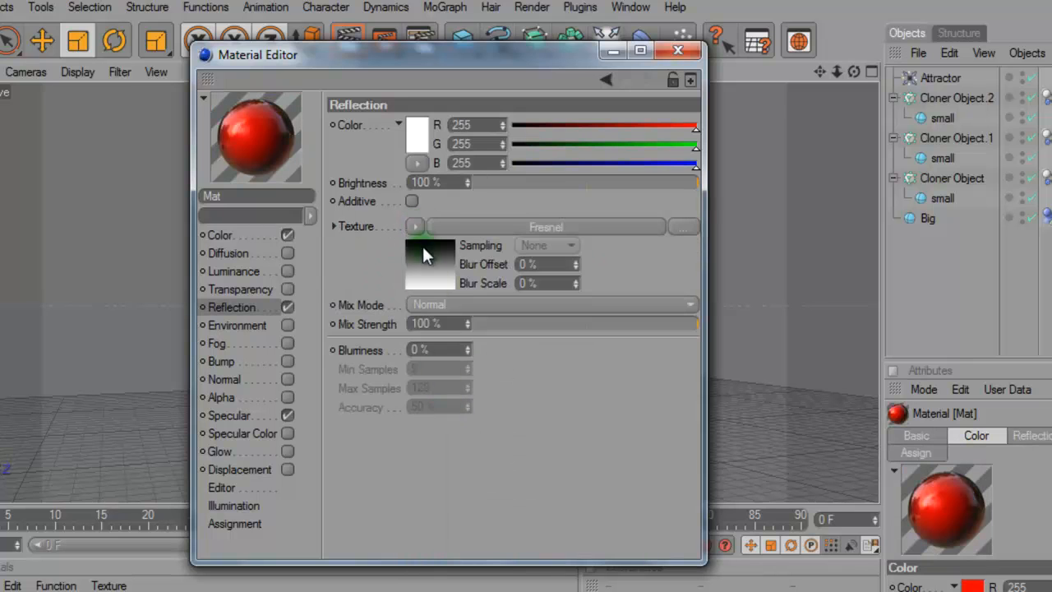
{"action": "left_click_drag", "start_coordinate": [693, 180], "coordinate": [480, 181]}
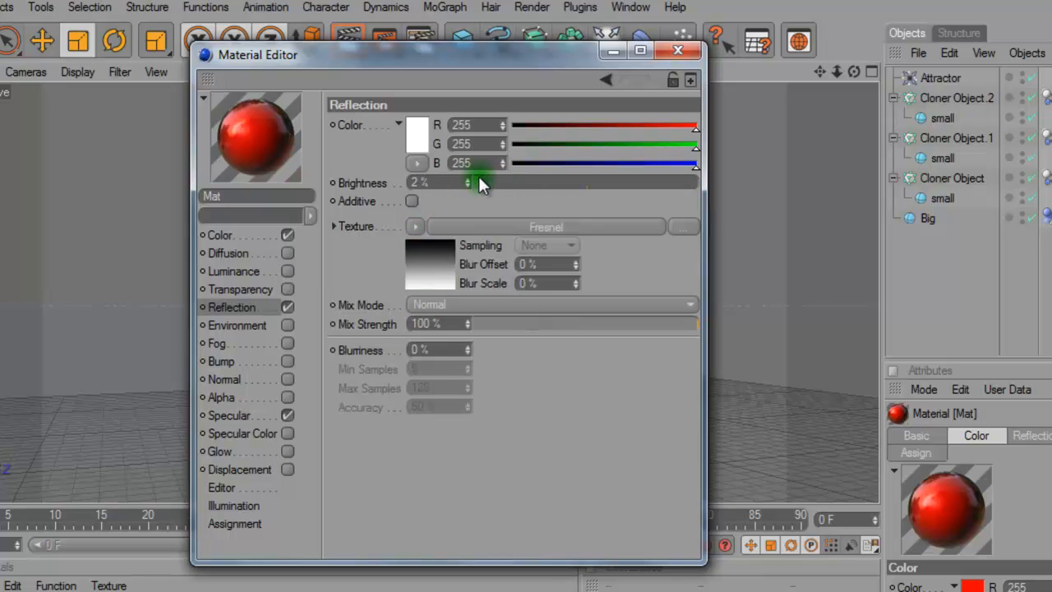
{"action": "left_click_drag", "start_coordinate": [483, 181], "coordinate": [509, 180]}
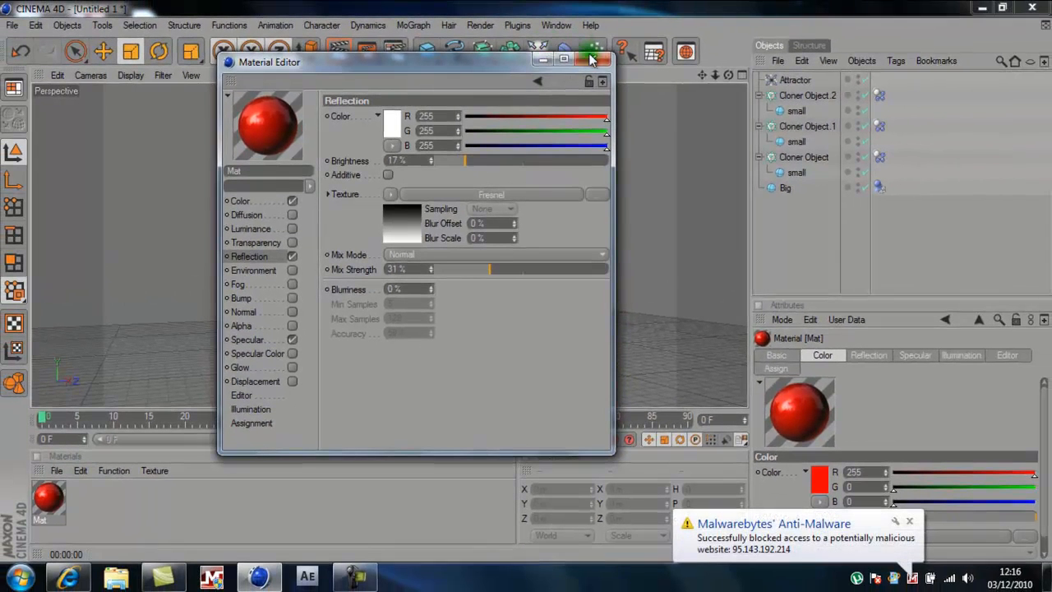
{"action": "left_click", "coordinate": [601, 60]}
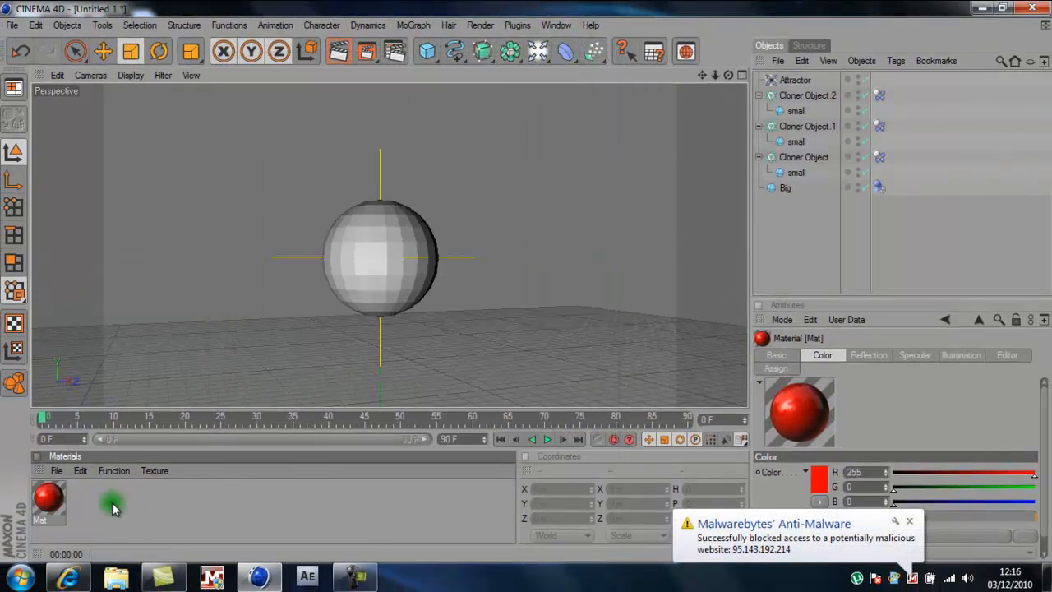
Step: Create Mat.1 with reflection enabled and a bright green colour
{"action": "double_click", "coordinate": [111, 501]}
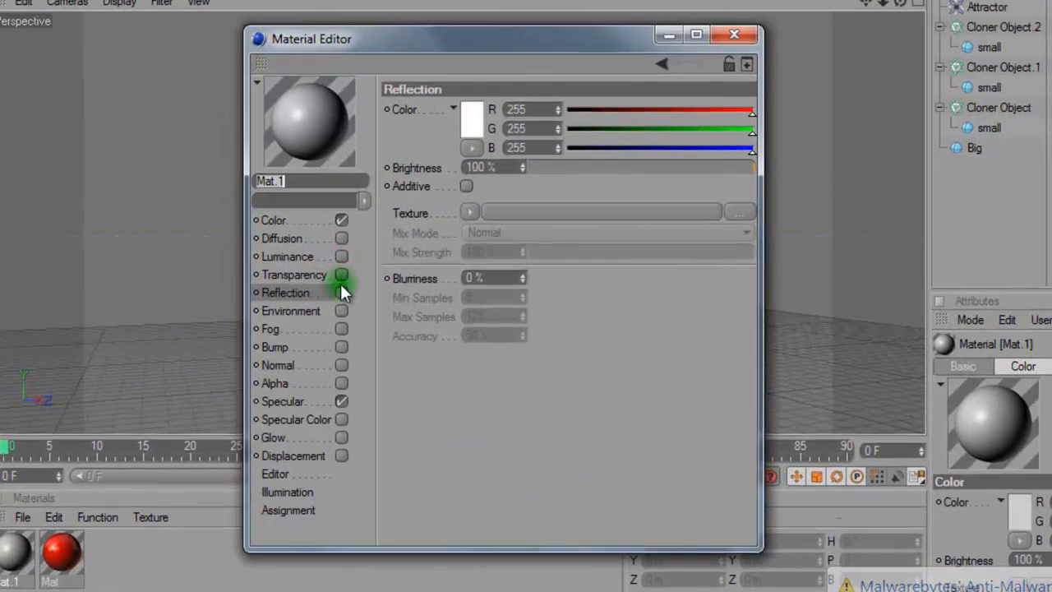
{"action": "left_click", "coordinate": [473, 118]}
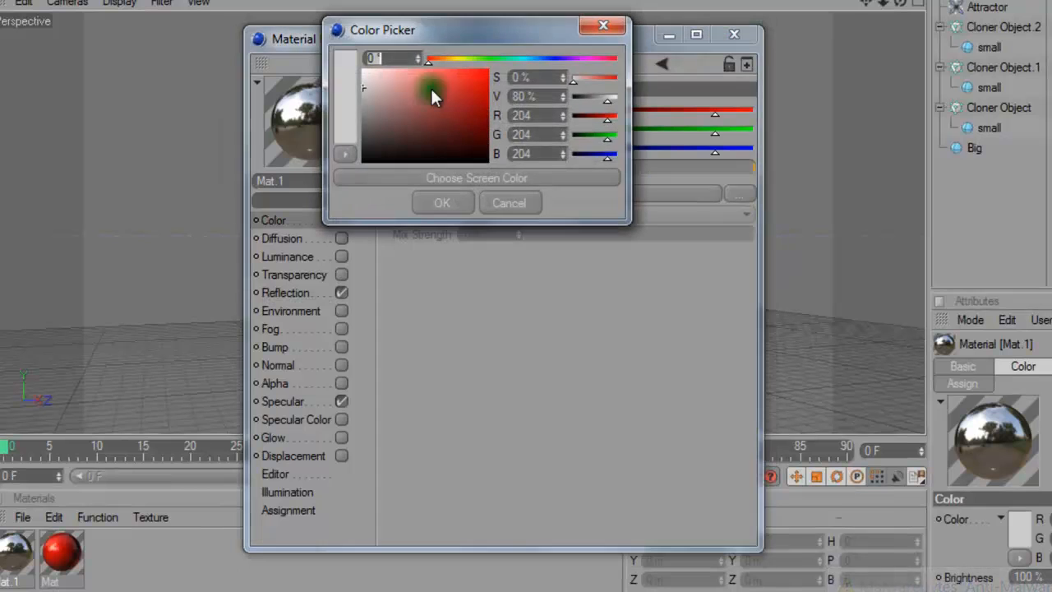
{"action": "left_click_drag", "start_coordinate": [435, 58], "coordinate": [494, 69]}
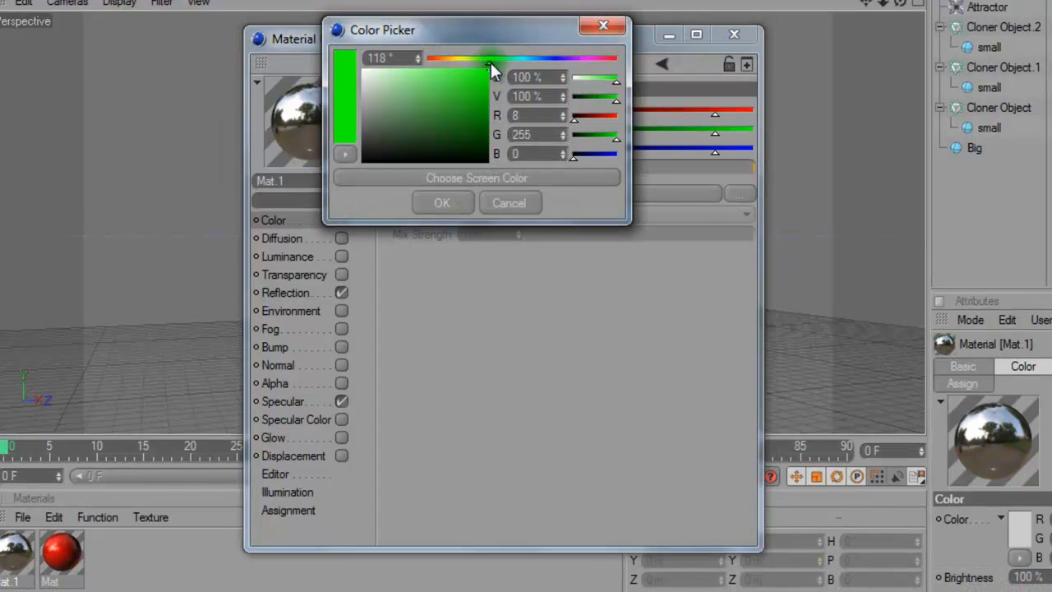
{"action": "left_click", "coordinate": [440, 204]}
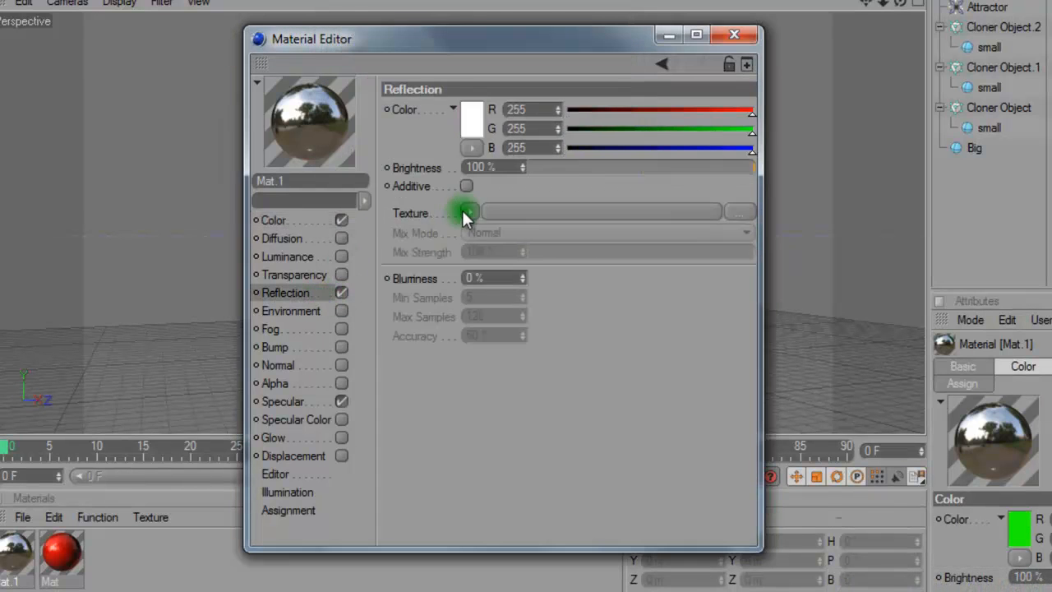
Step: Give Mat.1 a Fresnel reflection with mix strength about 26% and brightness about 19%
{"action": "left_click", "coordinate": [469, 214]}
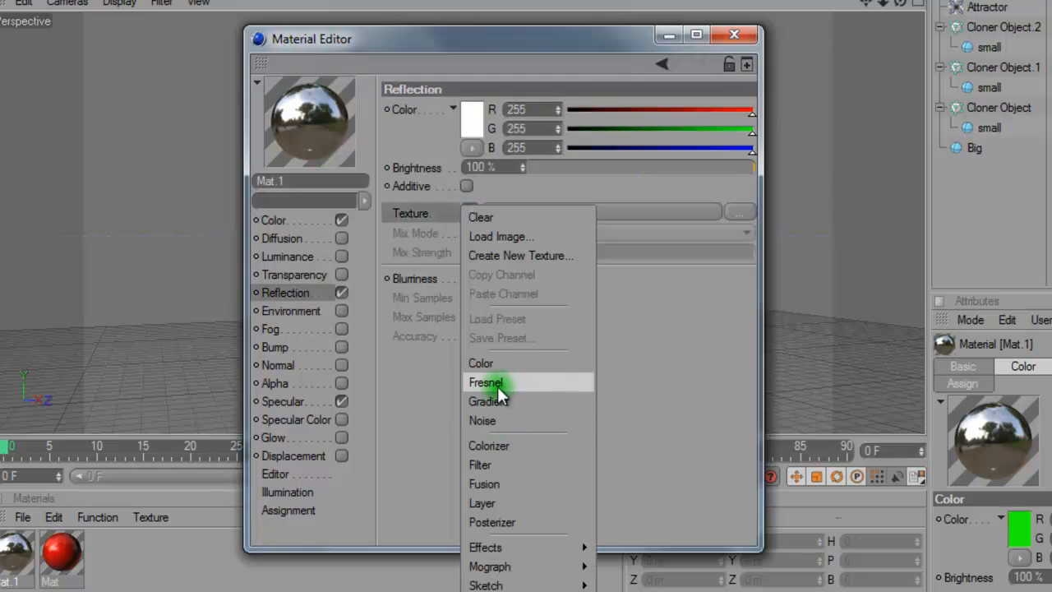
{"action": "left_click", "coordinate": [487, 381]}
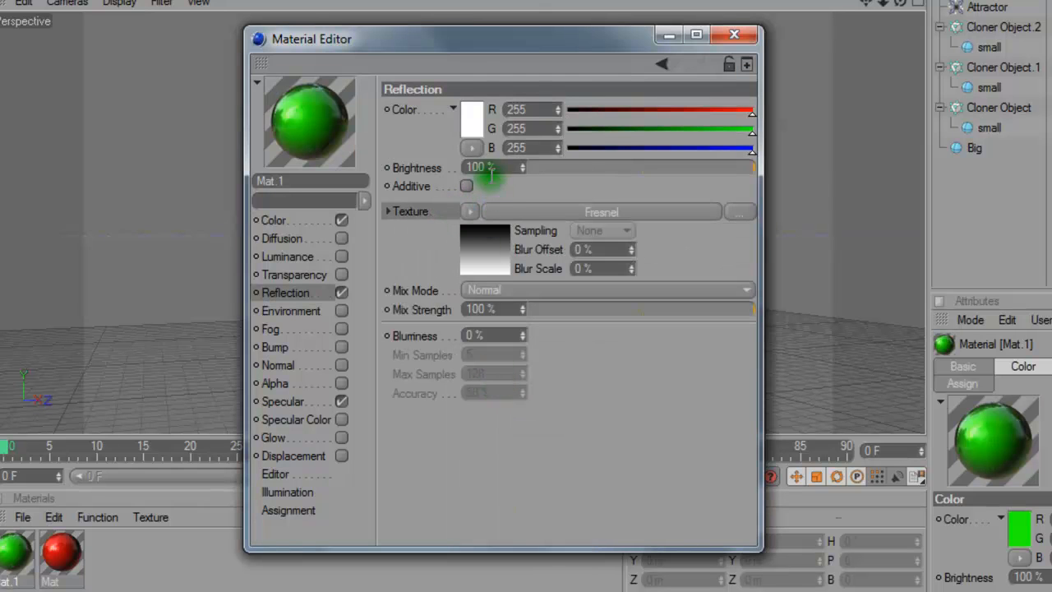
{"action": "left_click_drag", "start_coordinate": [748, 309], "coordinate": [562, 309]}
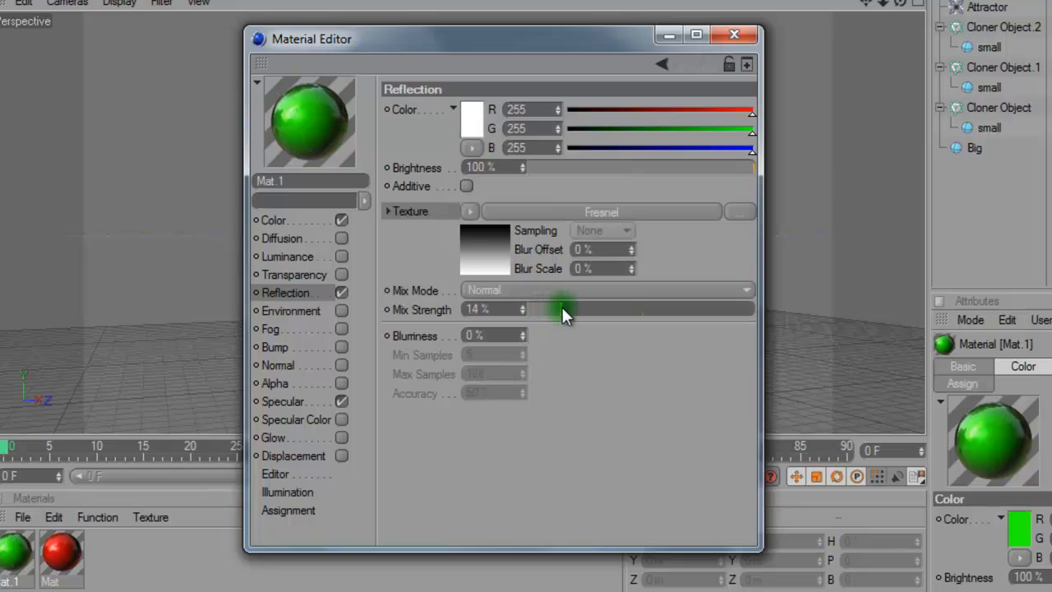
{"action": "left_click_drag", "start_coordinate": [562, 309], "coordinate": [592, 309]}
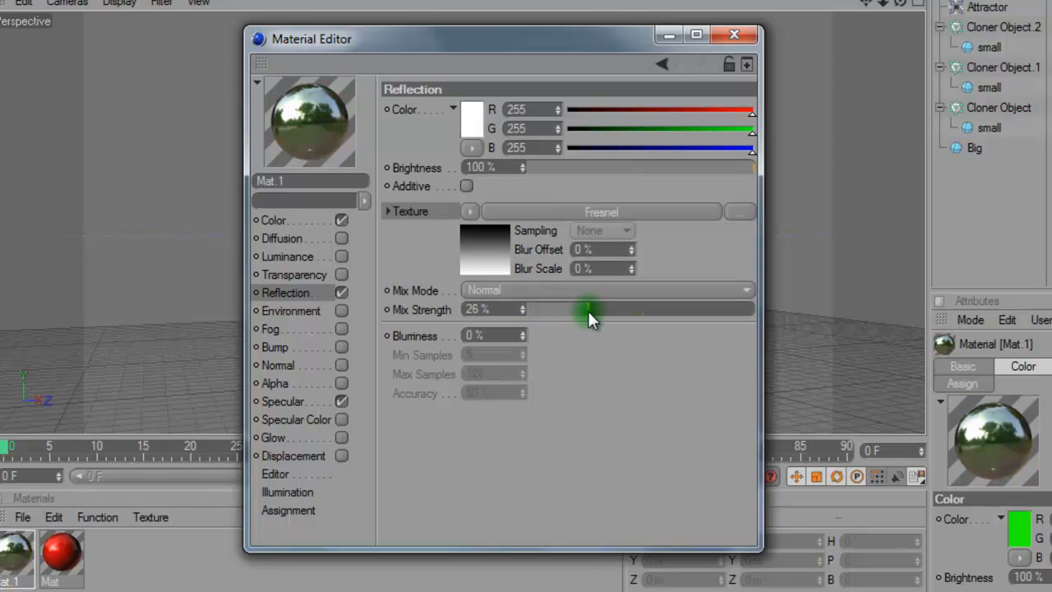
{"action": "left_click_drag", "start_coordinate": [753, 167], "coordinate": [575, 167]}
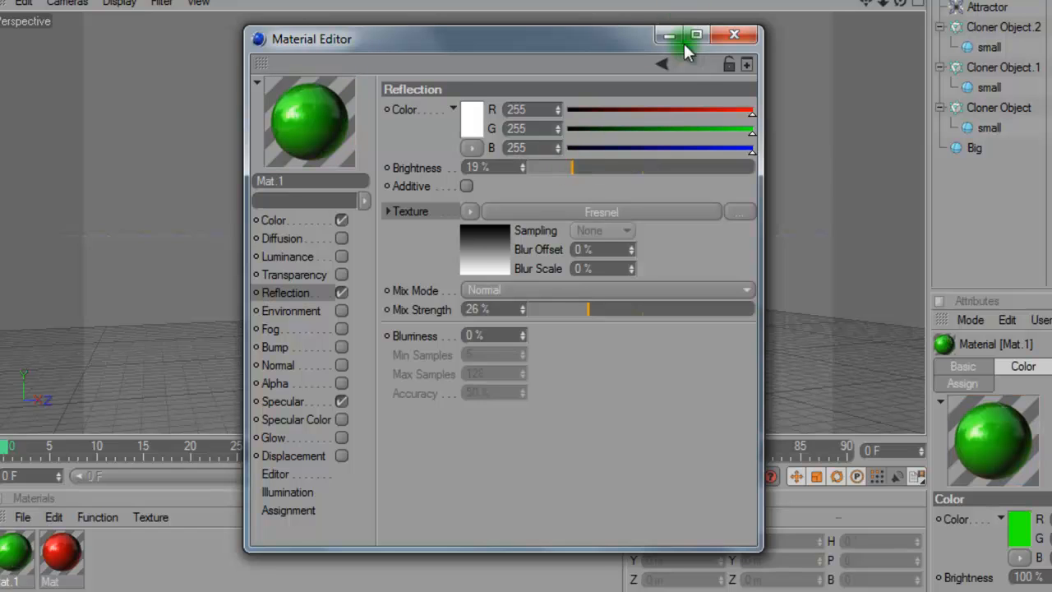
{"action": "left_click", "coordinate": [733, 34]}
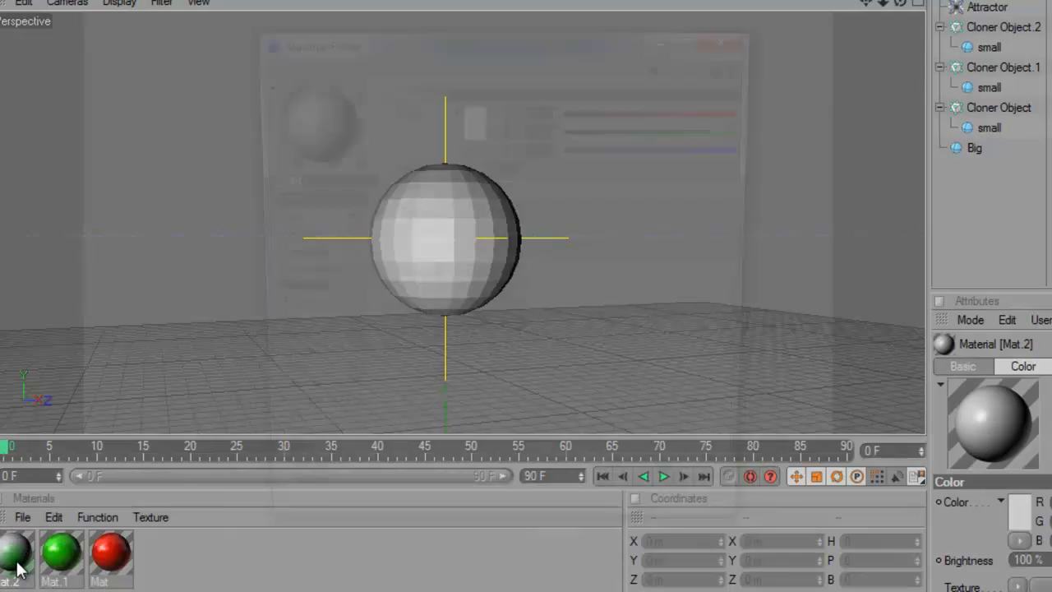
Step: Set Mat.2's colour to pure blue and enable its reflection
{"action": "double_click", "coordinate": [15, 557]}
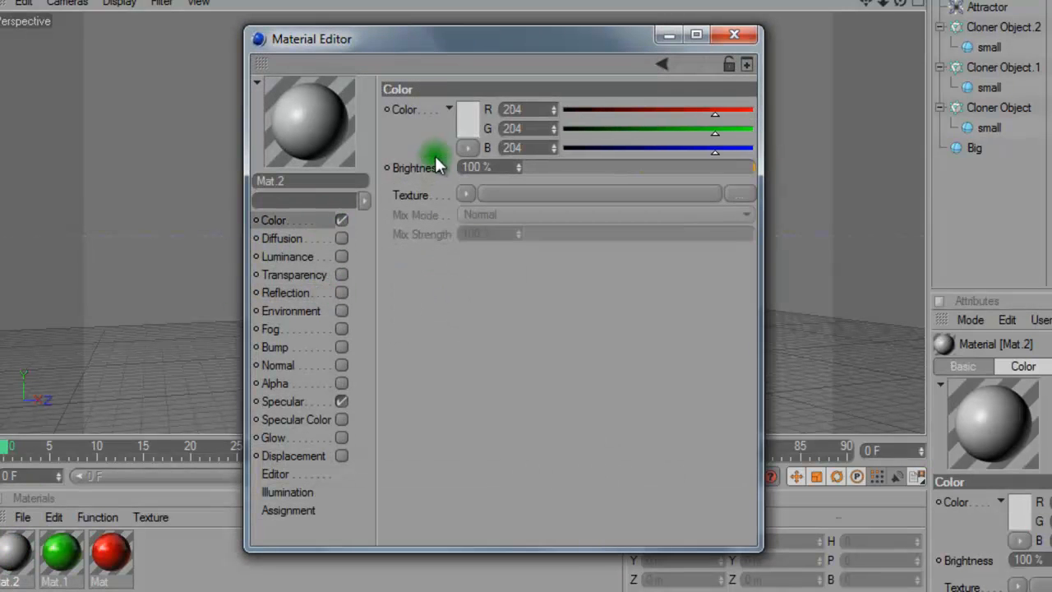
{"action": "left_click", "coordinate": [467, 129]}
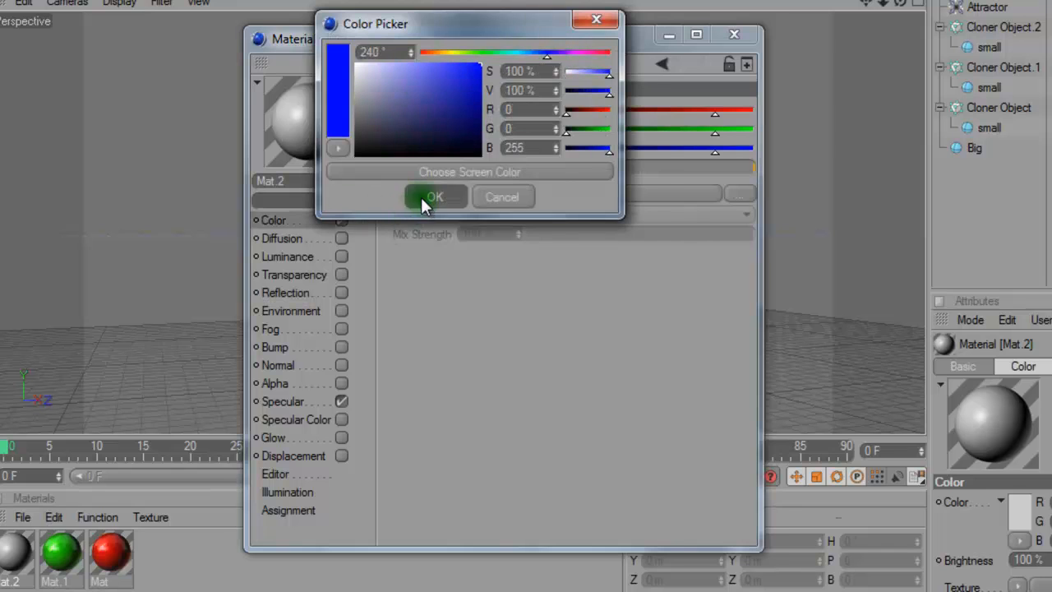
{"action": "left_click", "coordinate": [434, 197]}
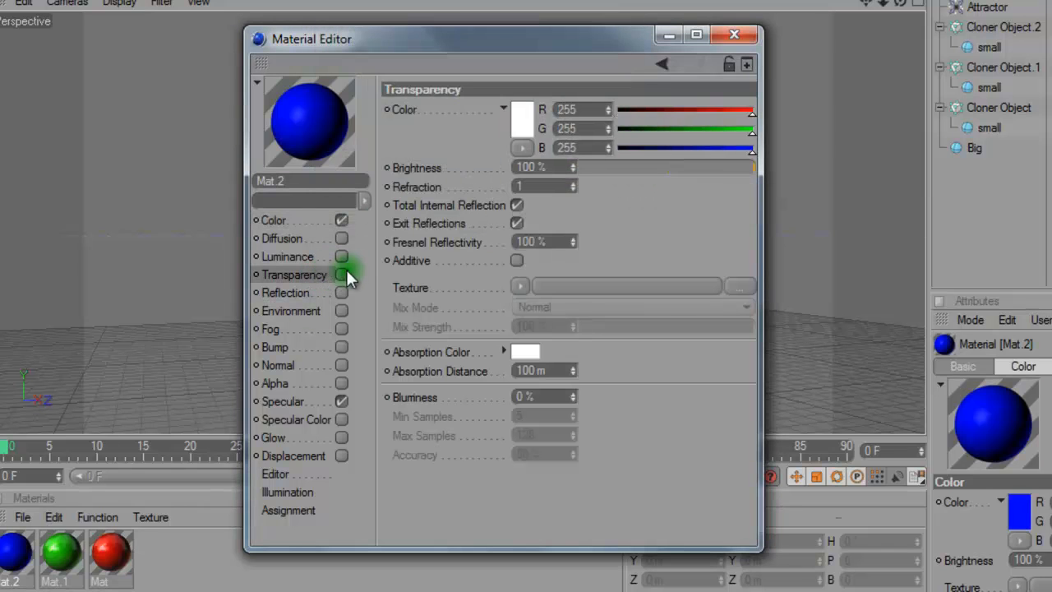
{"action": "left_click", "coordinate": [286, 293]}
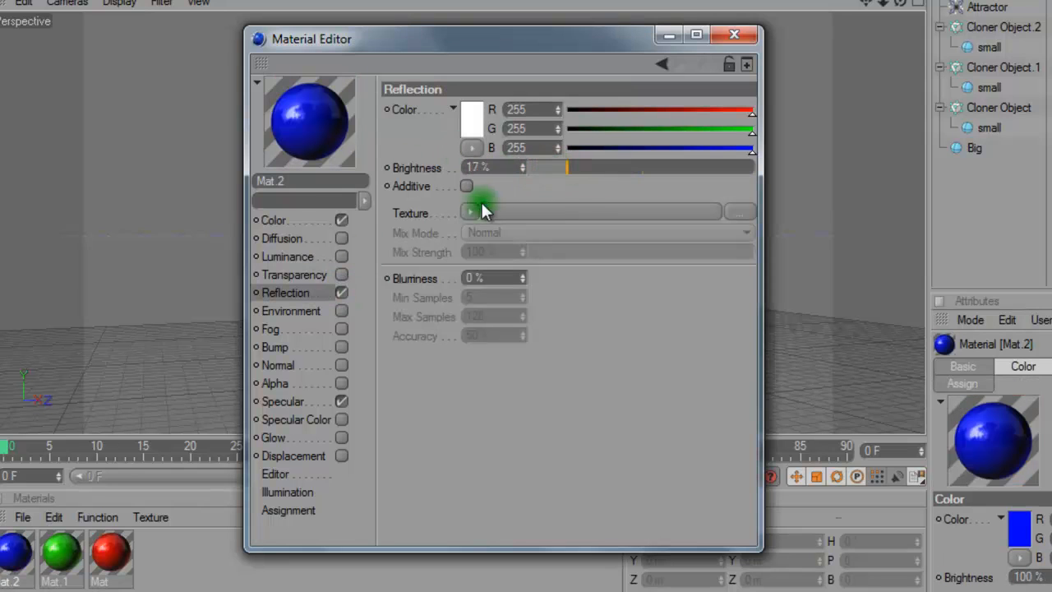
Step: Give Mat.2 a Fresnel reflection texture with mix strength about 26%
{"action": "left_click", "coordinate": [470, 212]}
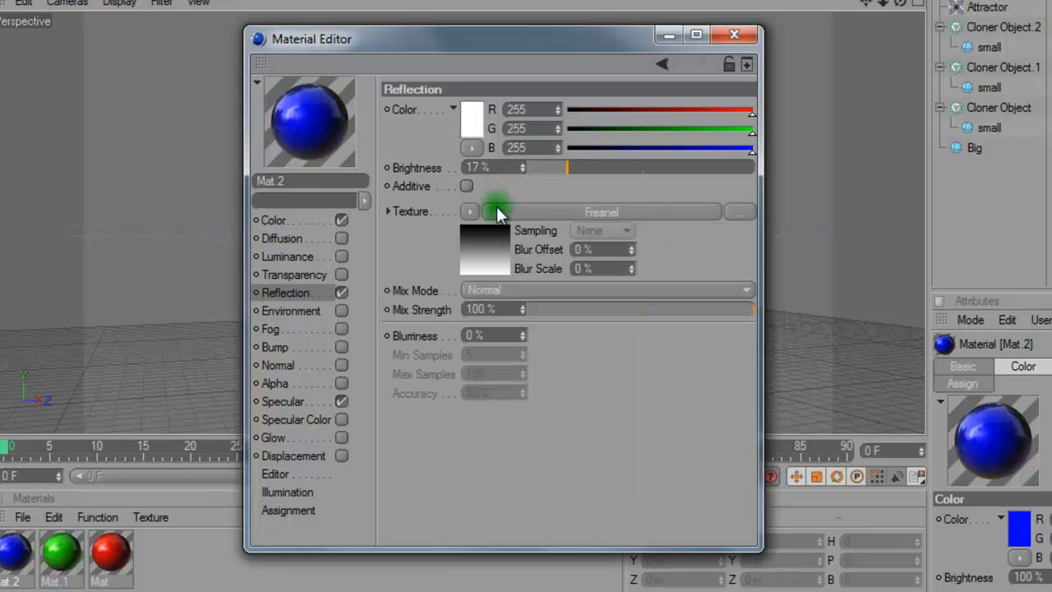
{"action": "left_click_drag", "start_coordinate": [740, 309], "coordinate": [565, 309]}
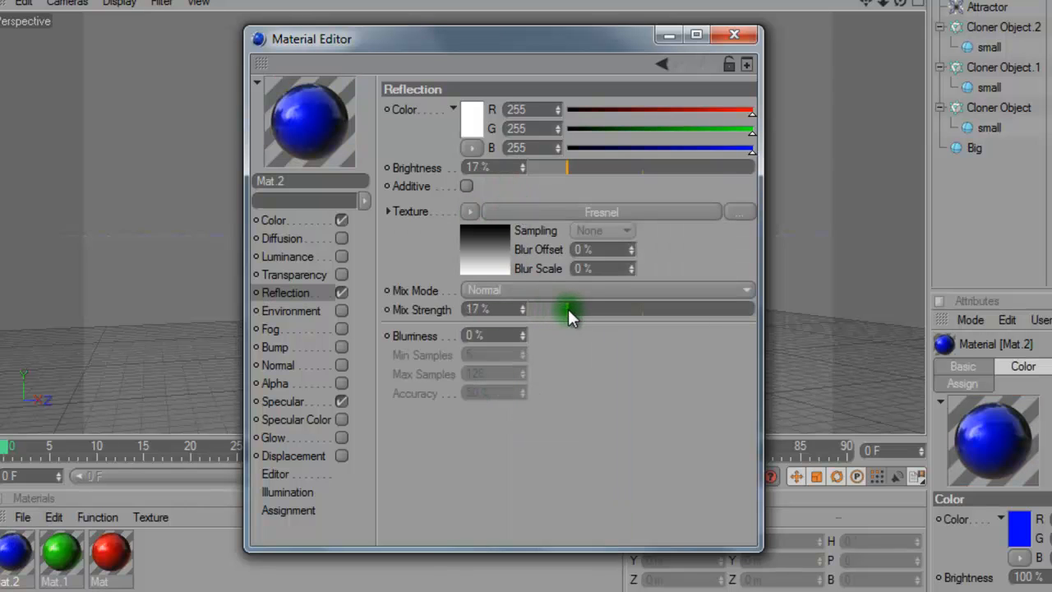
{"action": "left_click_drag", "start_coordinate": [567, 309], "coordinate": [595, 309]}
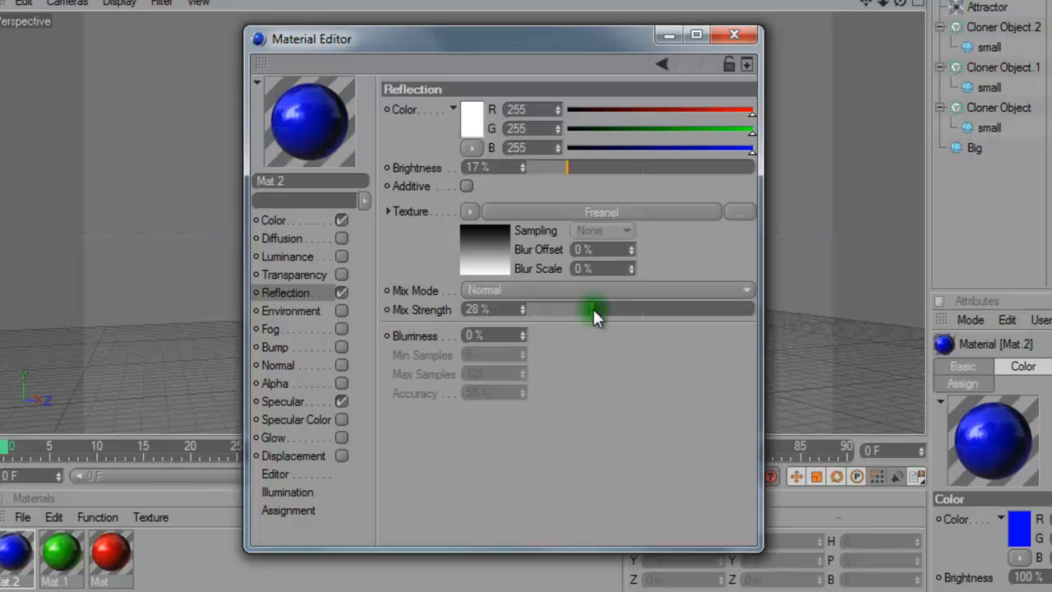
{"action": "left_click", "coordinate": [733, 34]}
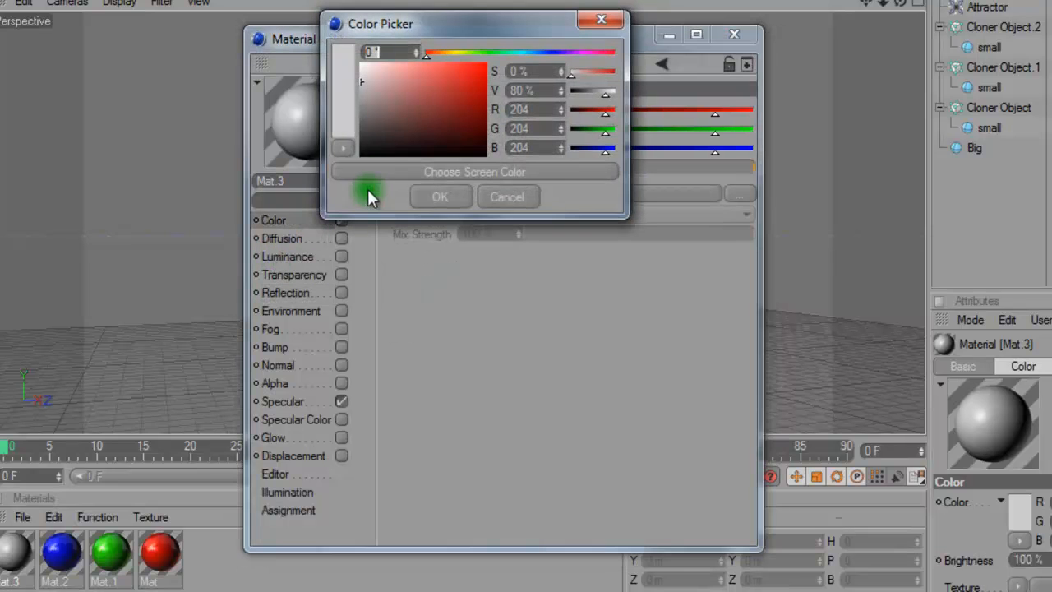
Step: Darken Mat.3's colour to a dark grey around RGB 82, 82, 82
{"action": "left_click_drag", "start_coordinate": [370, 194], "coordinate": [359, 134]}
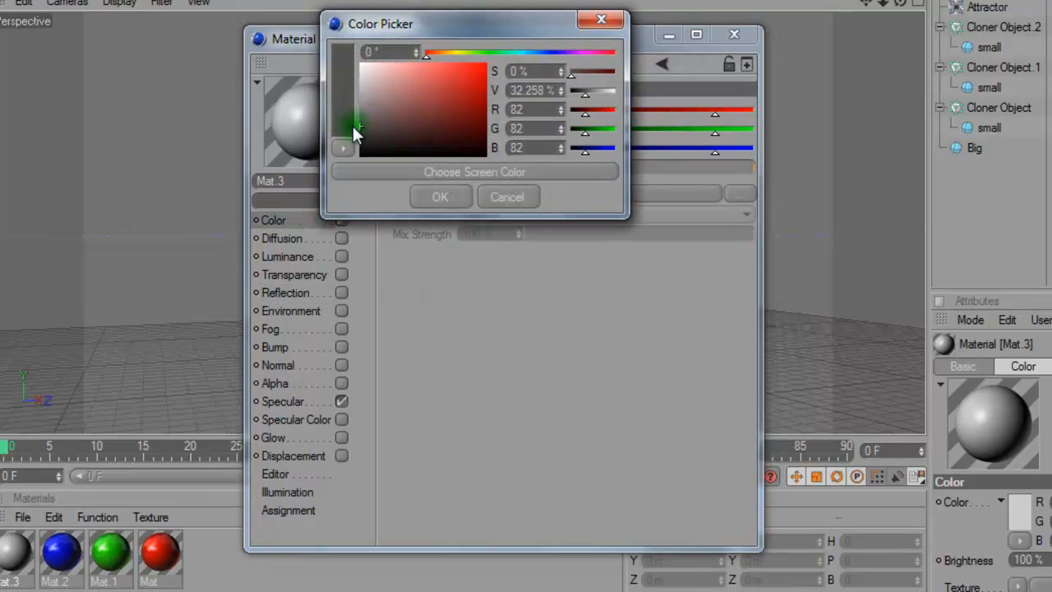